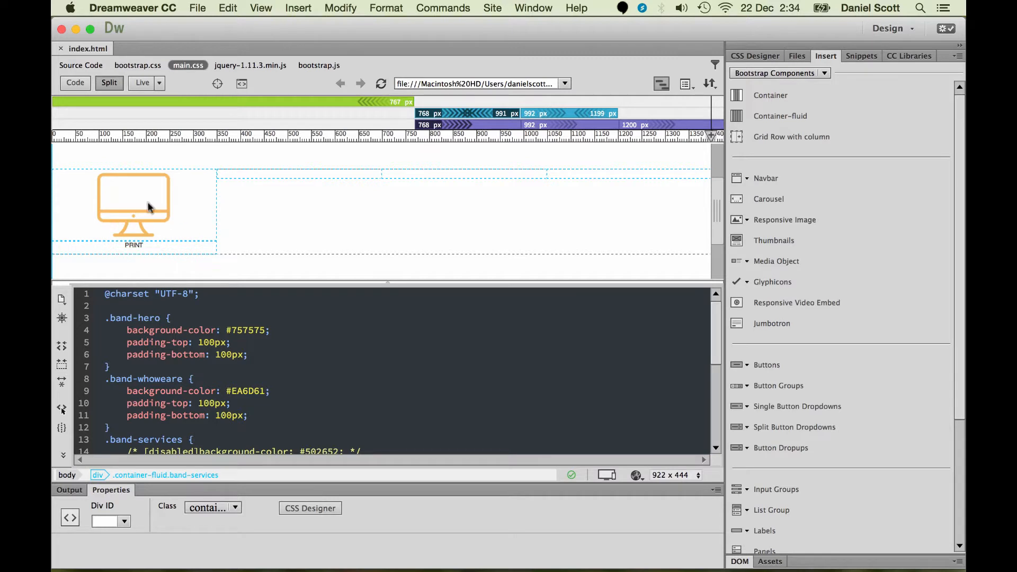
pyautogui.moveTo(499, 208)
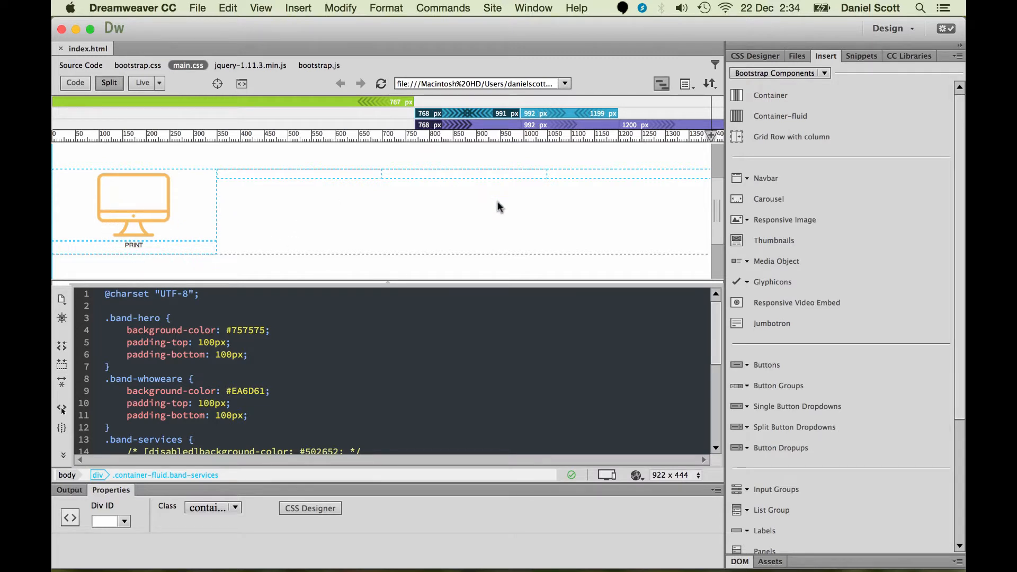
# - Nest a new one-column grid row inside the empty second col-lg-3 services column
pyautogui.click(140, 82)
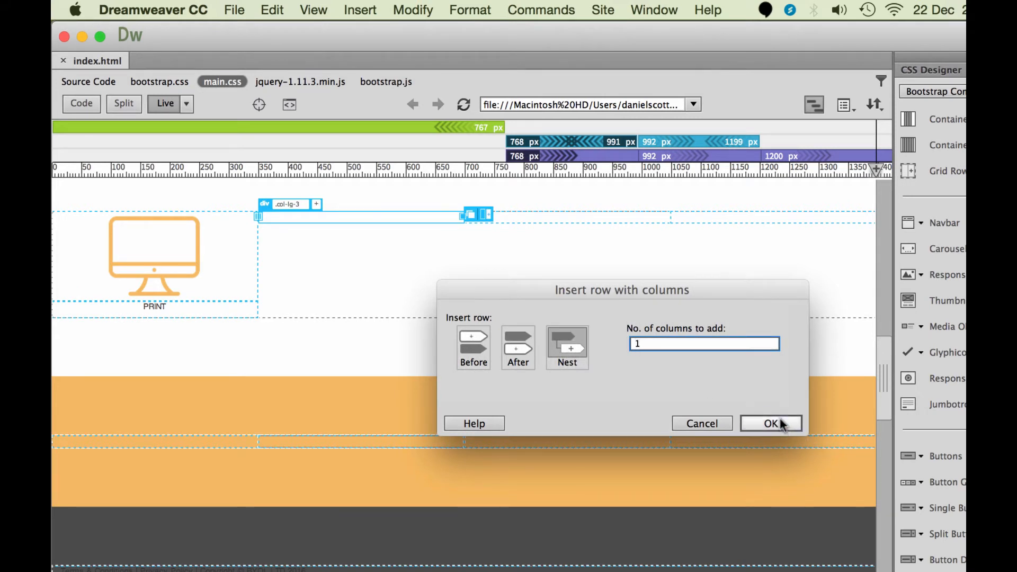
pyautogui.click(770, 423)
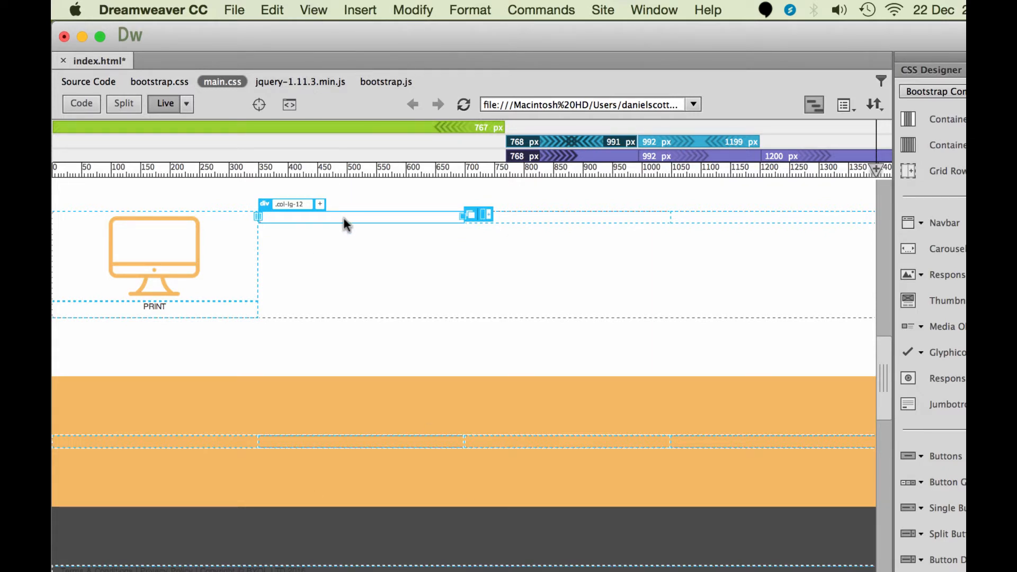
pyautogui.moveTo(397, 227)
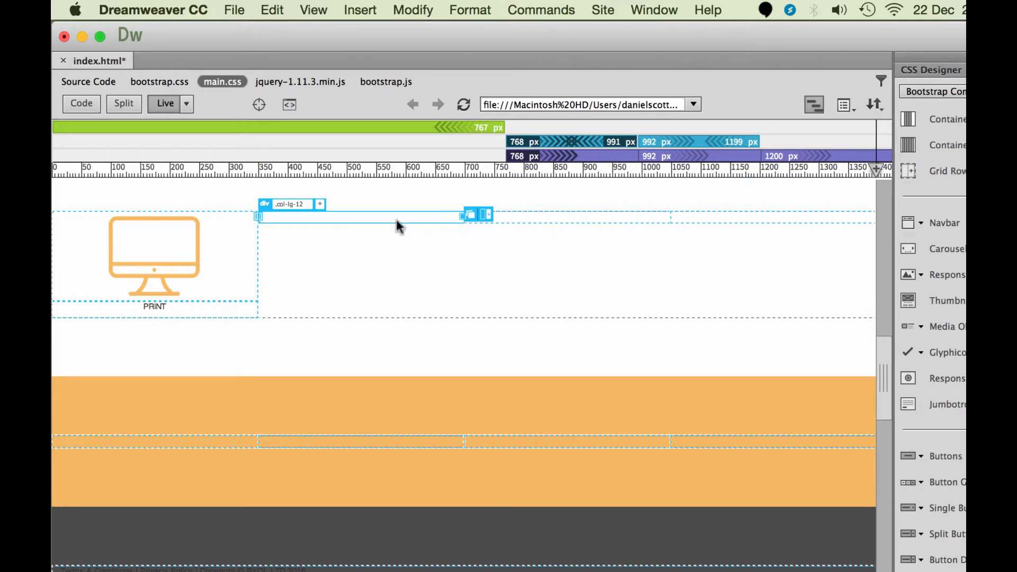
pyautogui.moveTo(381, 226)
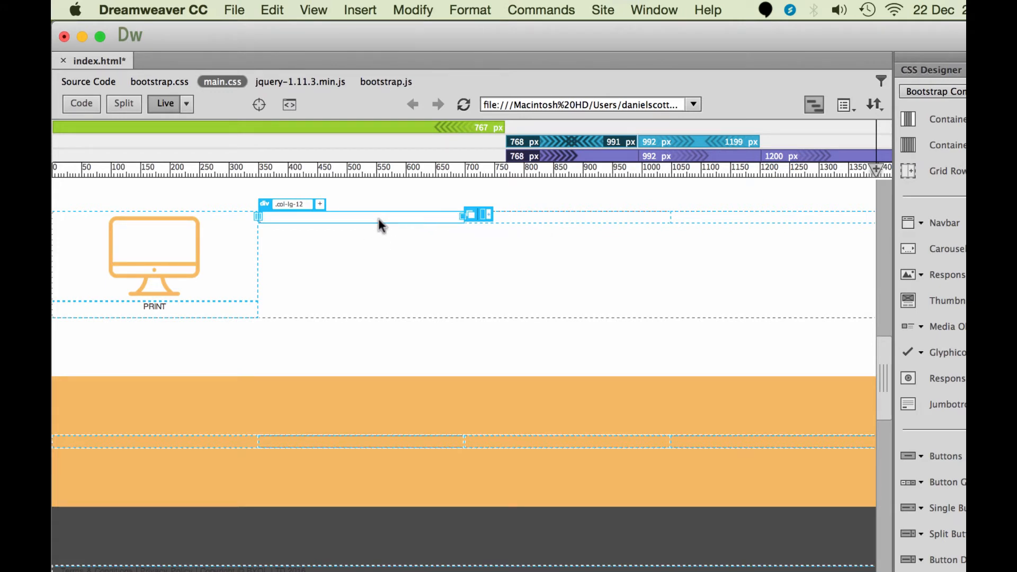
pyautogui.moveTo(418, 215)
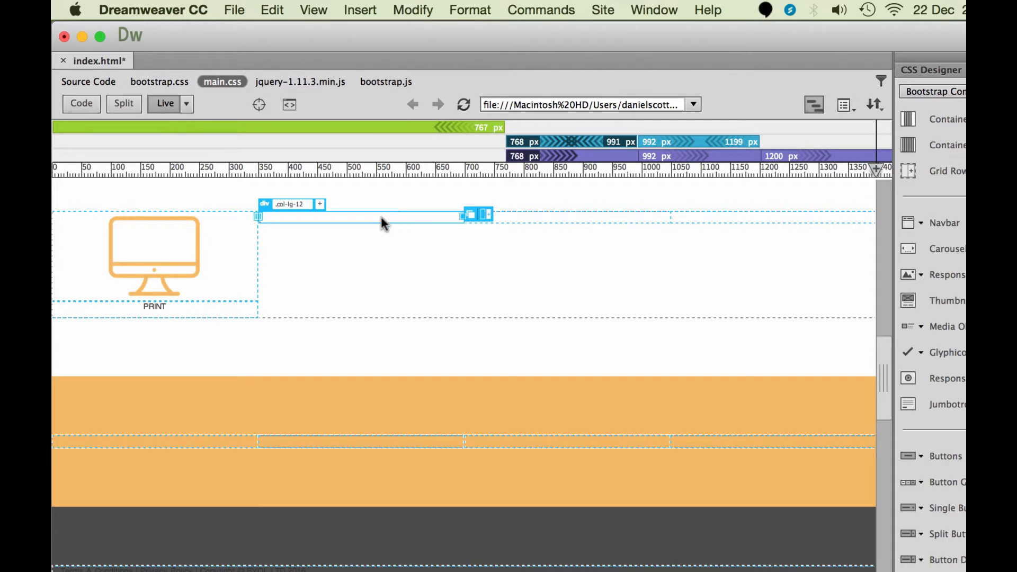
# - Resize the nested column to col-lg-6 and duplicate it into two half-width columns
pyautogui.moveTo(460, 215); pyautogui.dragTo(389, 215)
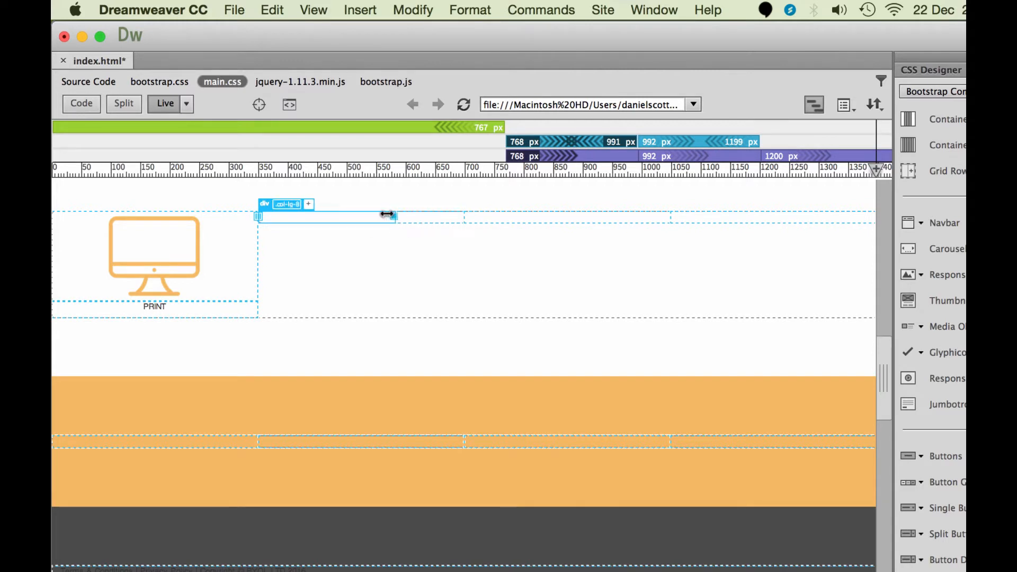
pyautogui.moveTo(388, 215); pyautogui.dragTo(352, 218)
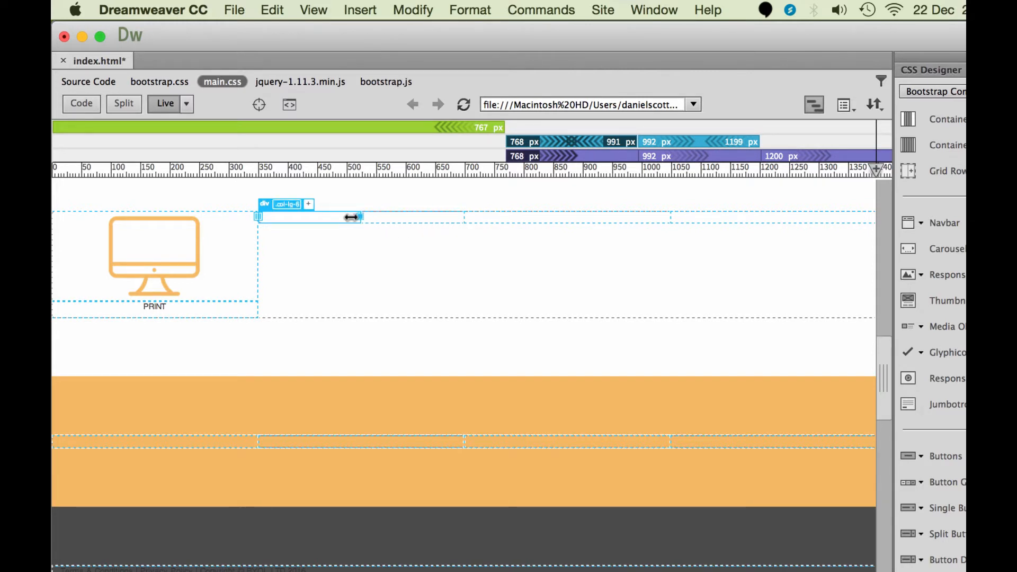
pyautogui.moveTo(370, 215)
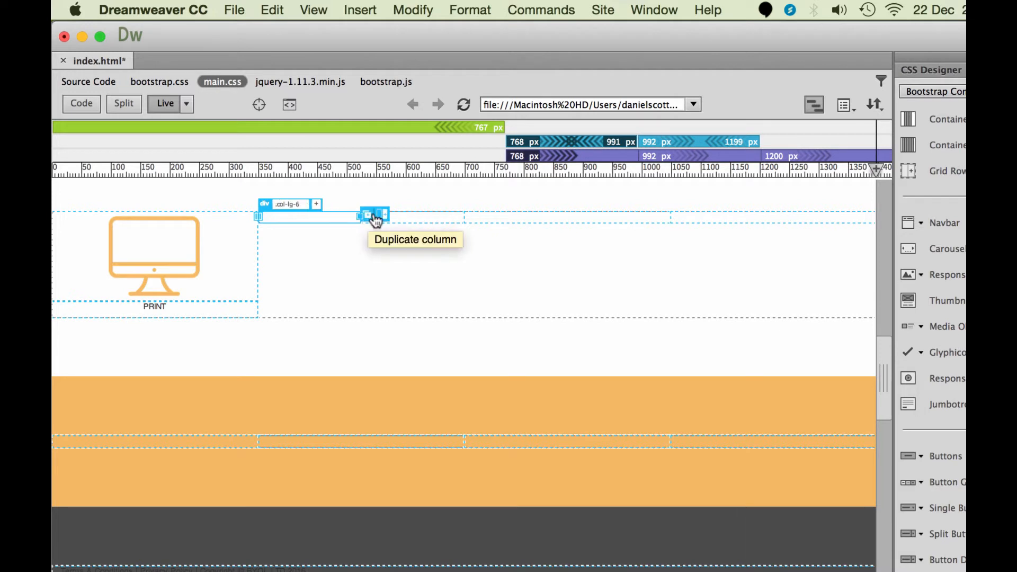
pyautogui.click(371, 215)
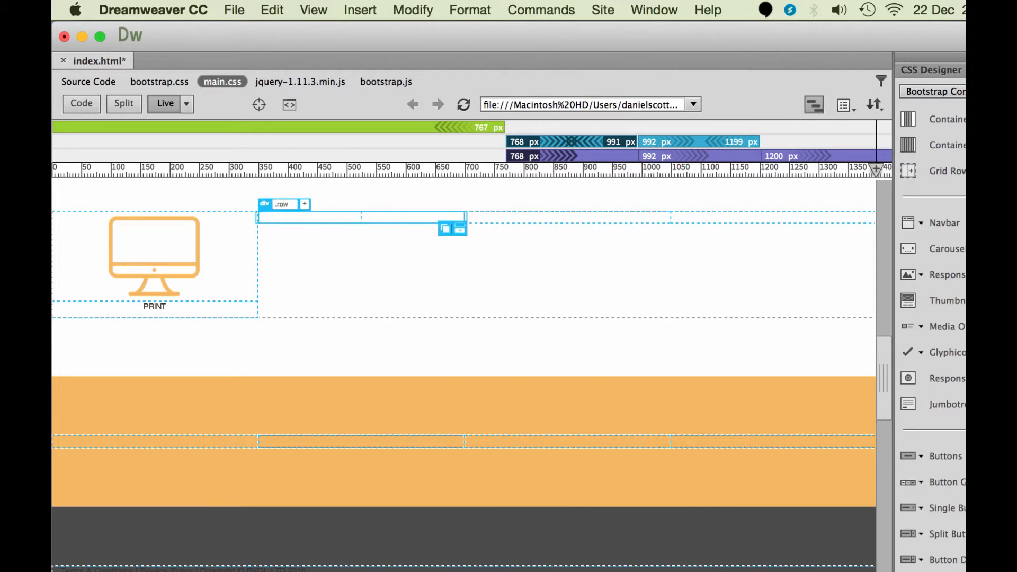
# - Show Split view and select both col-lg-6 div lines of the nested row in the code
pyautogui.click(123, 104)
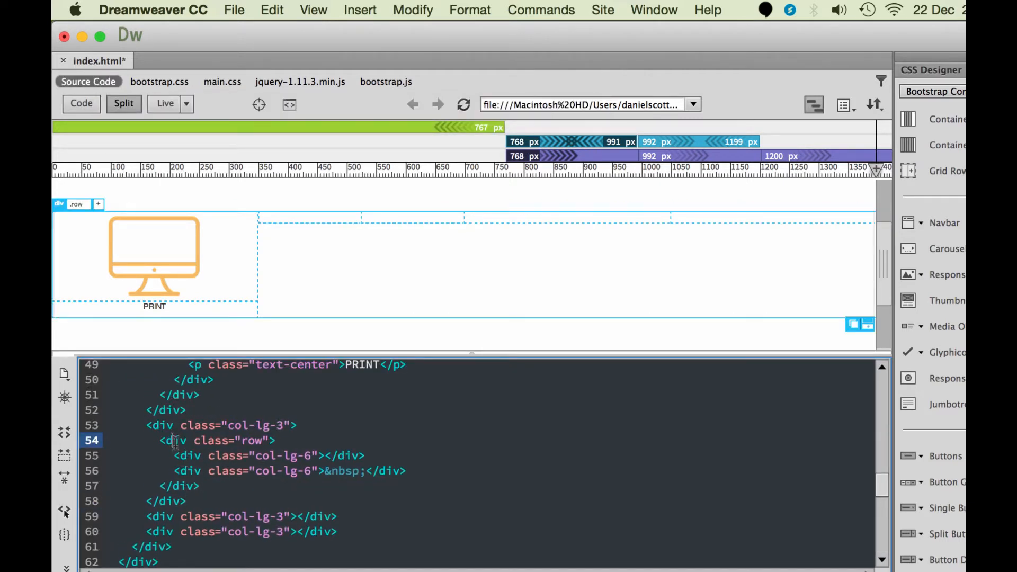
pyautogui.click(173, 440)
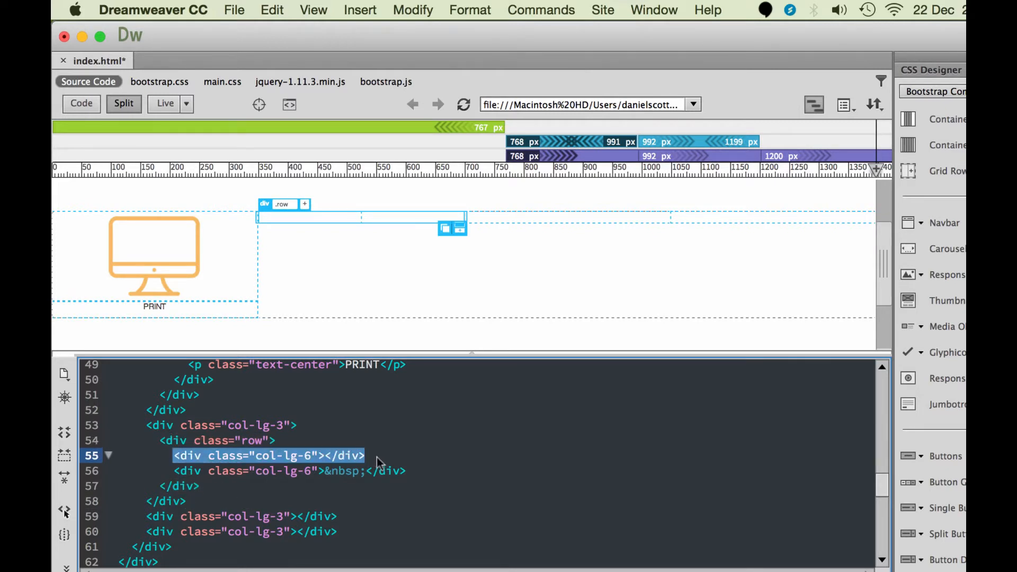
pyautogui.click(309, 470)
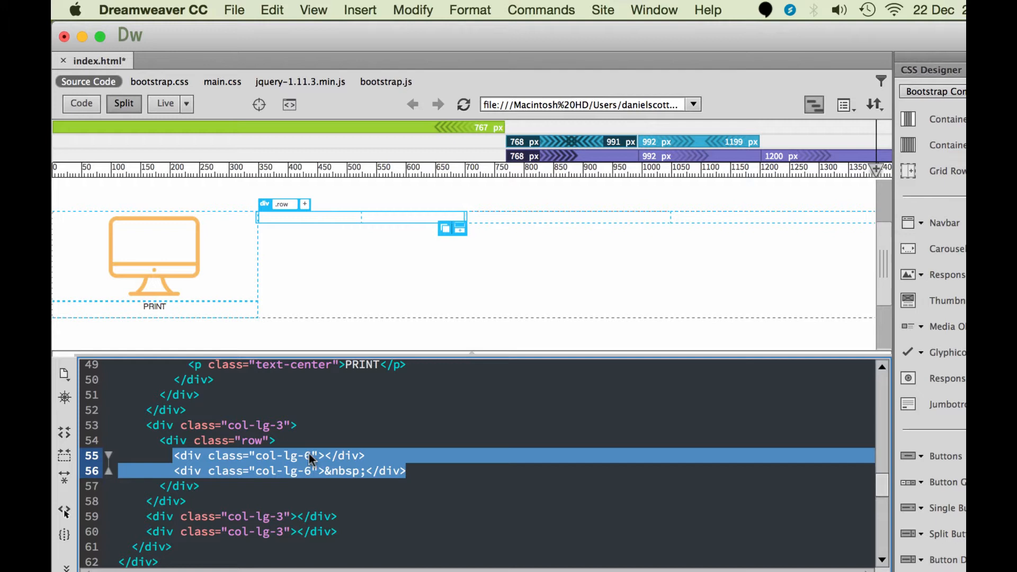
pyautogui.click(310, 456)
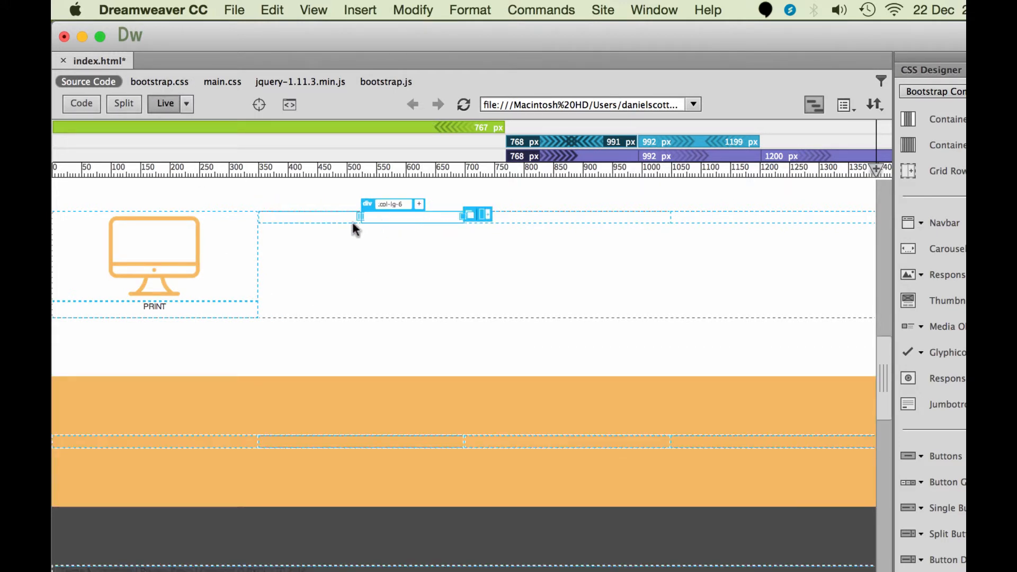
# - Drag the nested column through col-lg-10 and col-lg-12, ending back at col-lg-6
pyautogui.moveTo(460, 215); pyautogui.dragTo(428, 217)
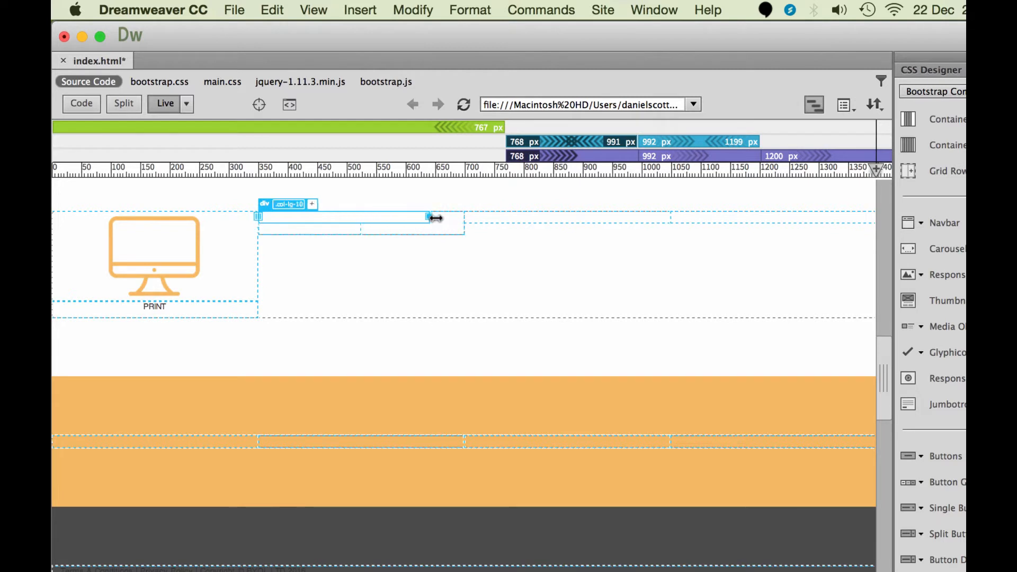
pyautogui.moveTo(428, 217); pyautogui.dragTo(356, 227)
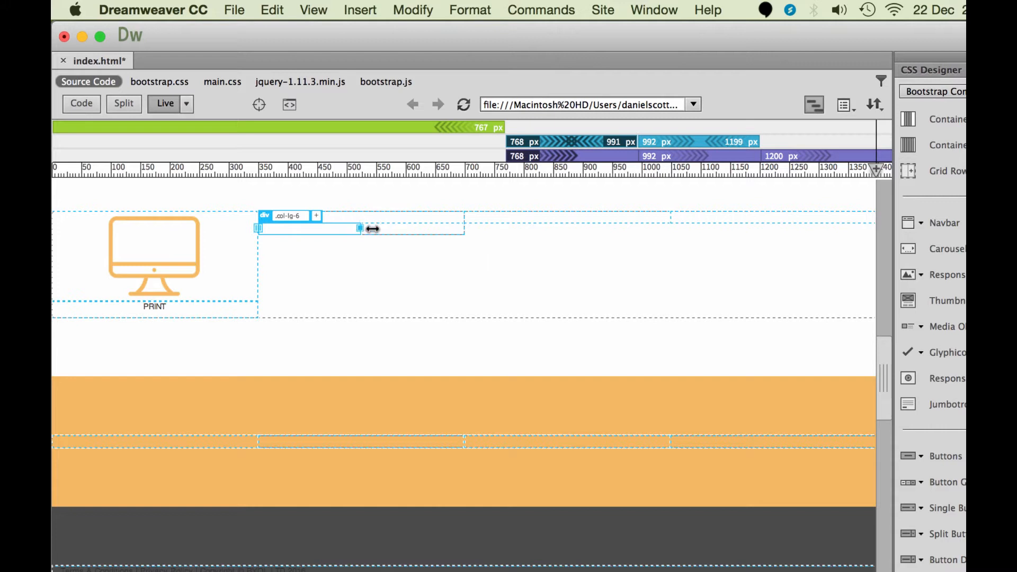
pyautogui.moveTo(360, 228); pyautogui.dragTo(464, 229)
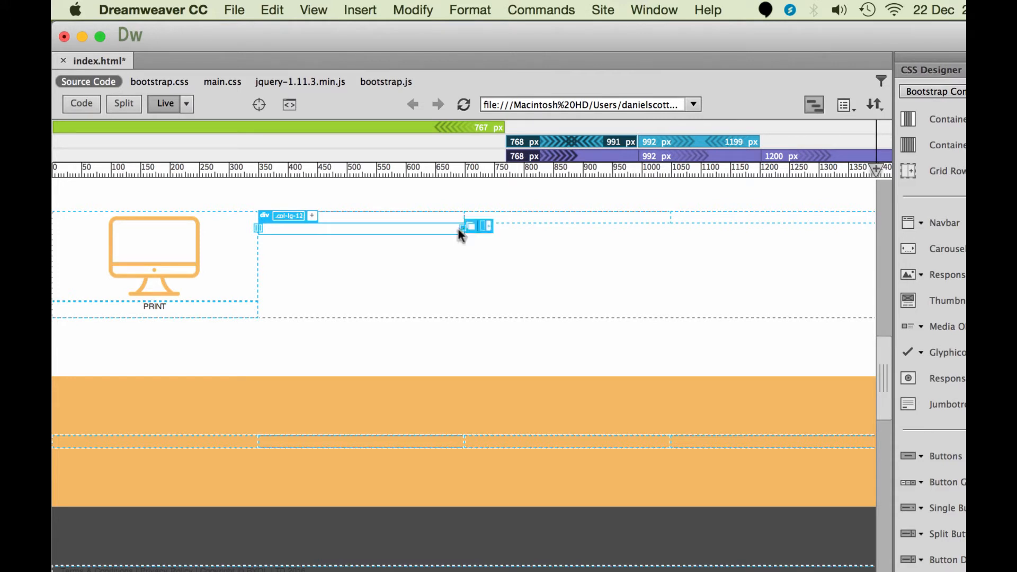
pyautogui.moveTo(461, 215)
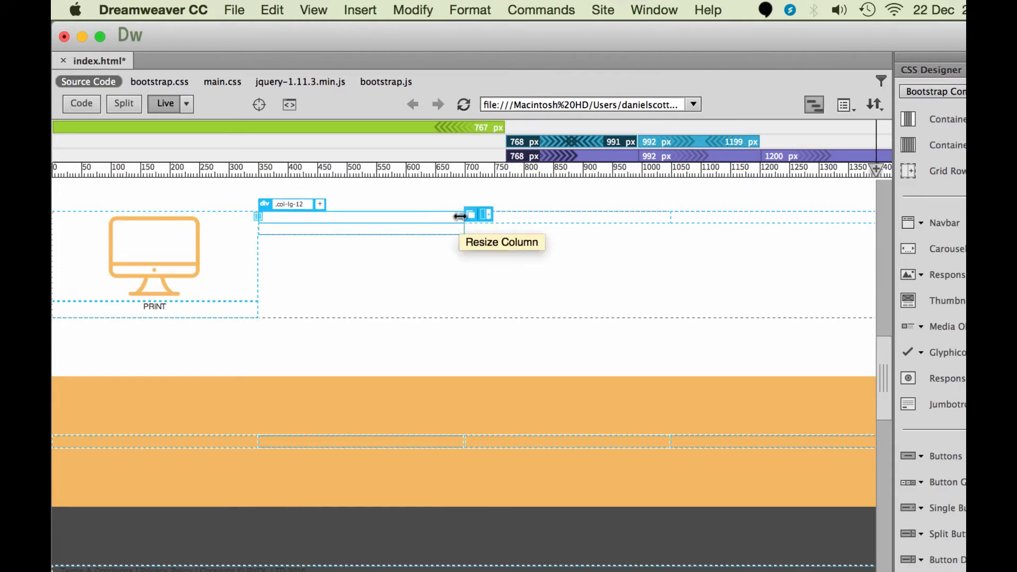
pyautogui.moveTo(473, 214); pyautogui.dragTo(342, 215)
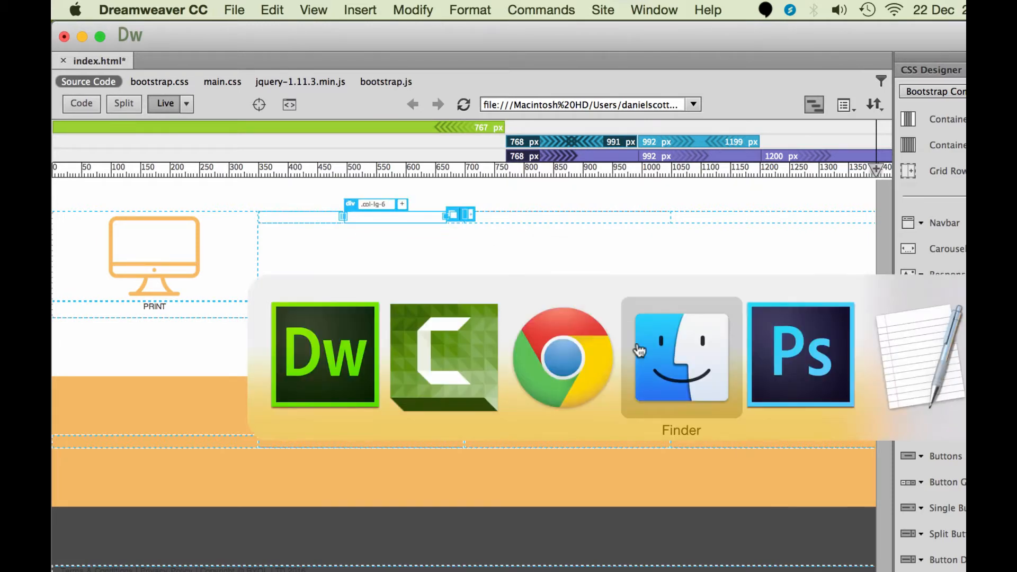
# - Insert an image into the first nested column, browsing to the exercise files' Images folder
pyautogui.click(801, 356)
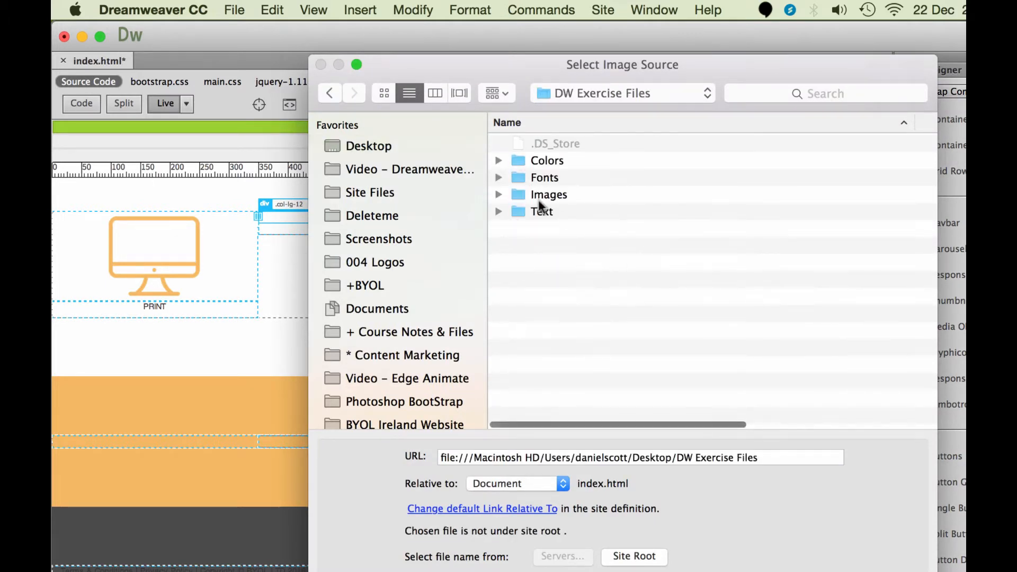
pyautogui.doubleClick(547, 194)
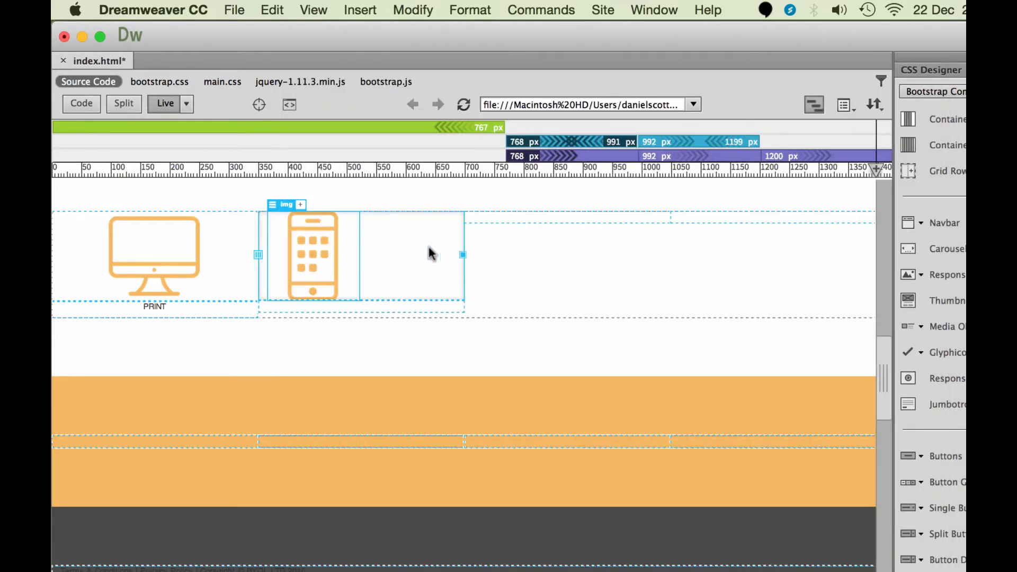
pyautogui.moveTo(77, 415)
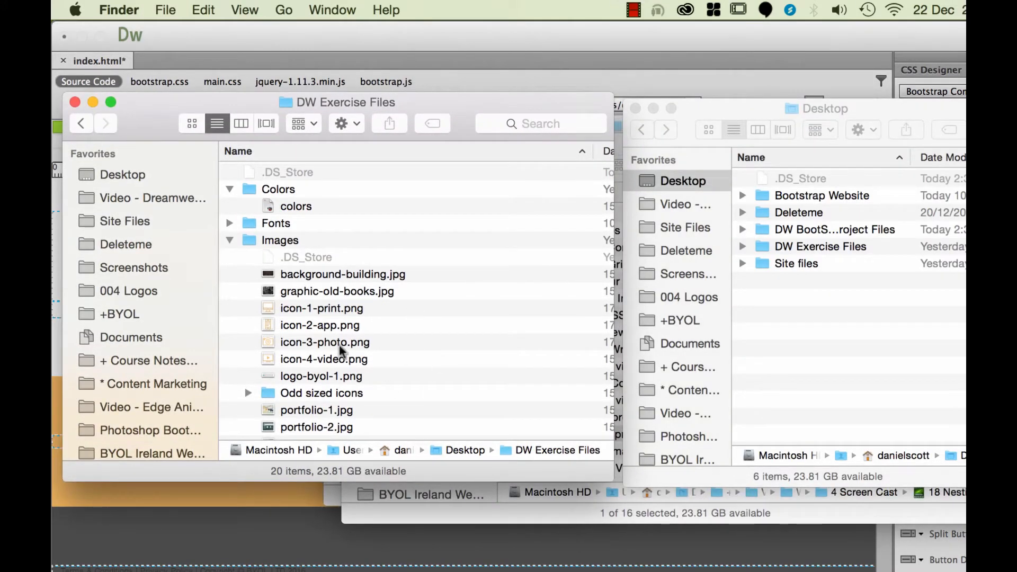
# - Copy the icon images into the Bootstrap Website images folder, then return to Dreamweaver
pyautogui.scroll(-3)
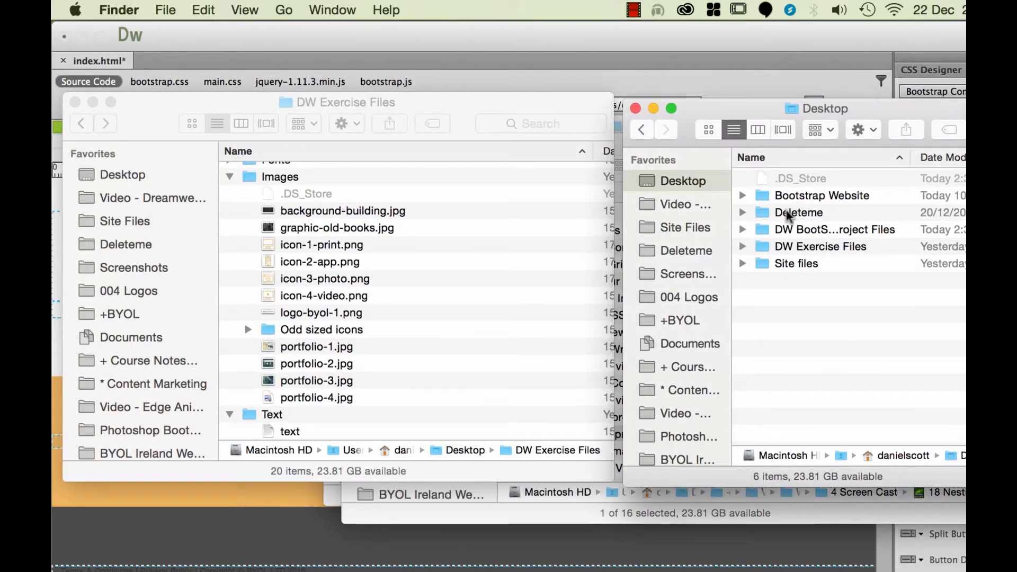
pyautogui.doubleClick(821, 195)
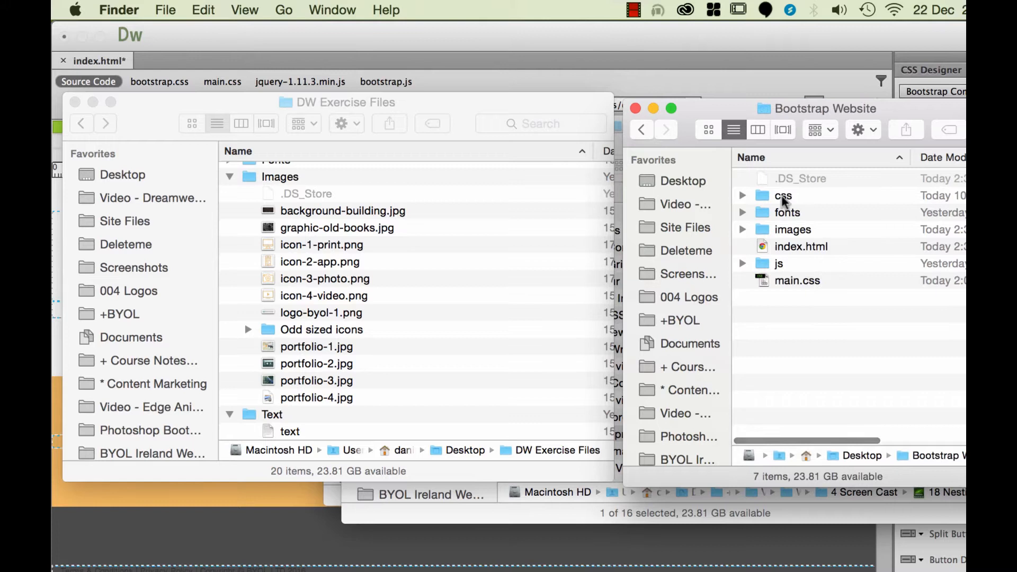
pyautogui.click(743, 228)
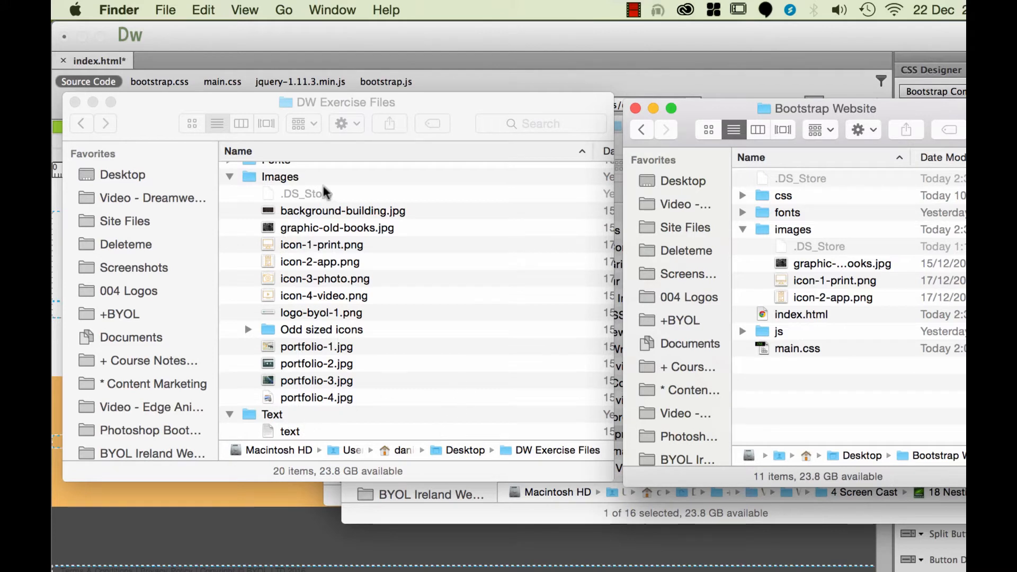
pyautogui.moveTo(833, 352)
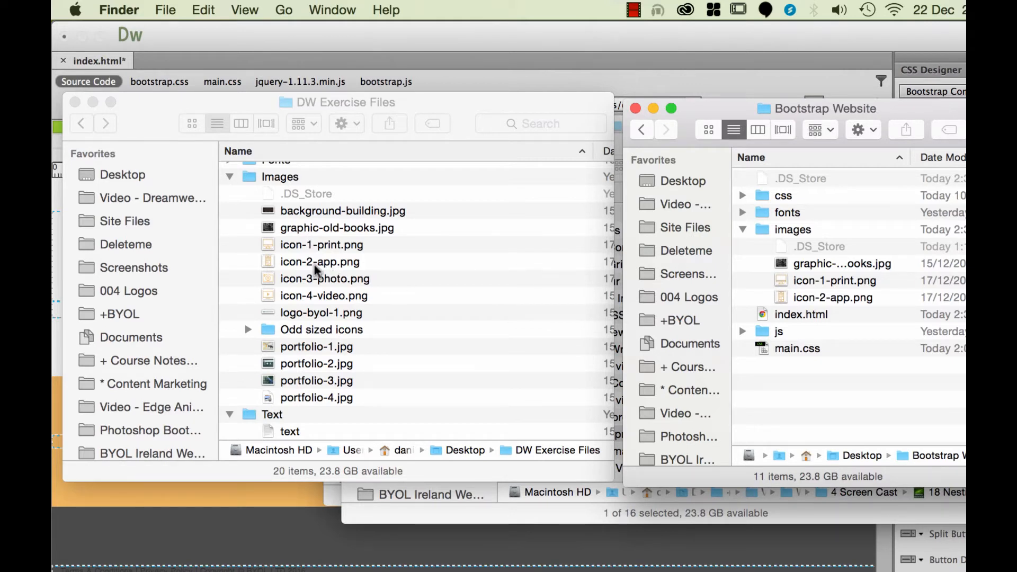
pyautogui.moveTo(627, 375)
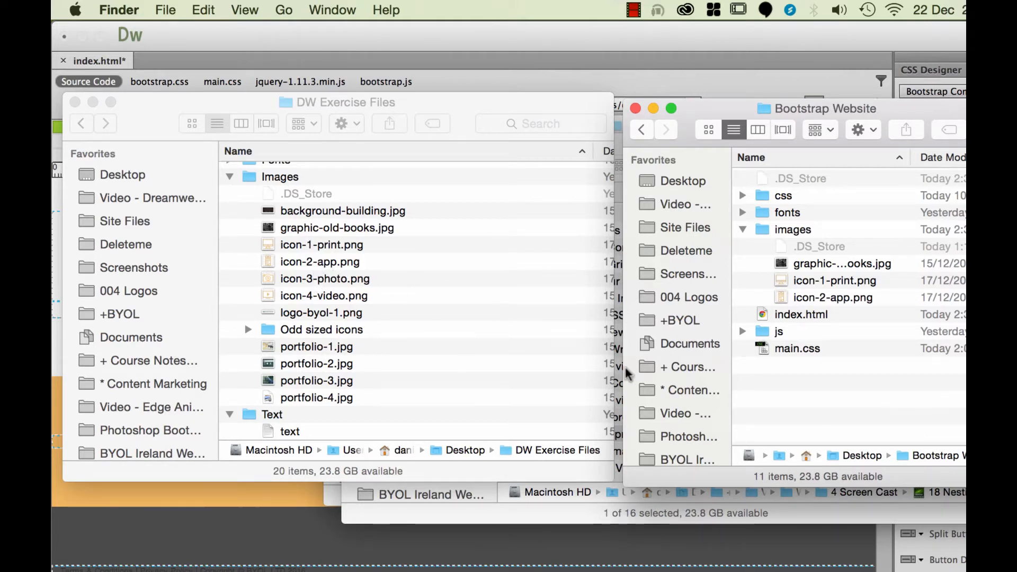
pyautogui.moveTo(623, 281)
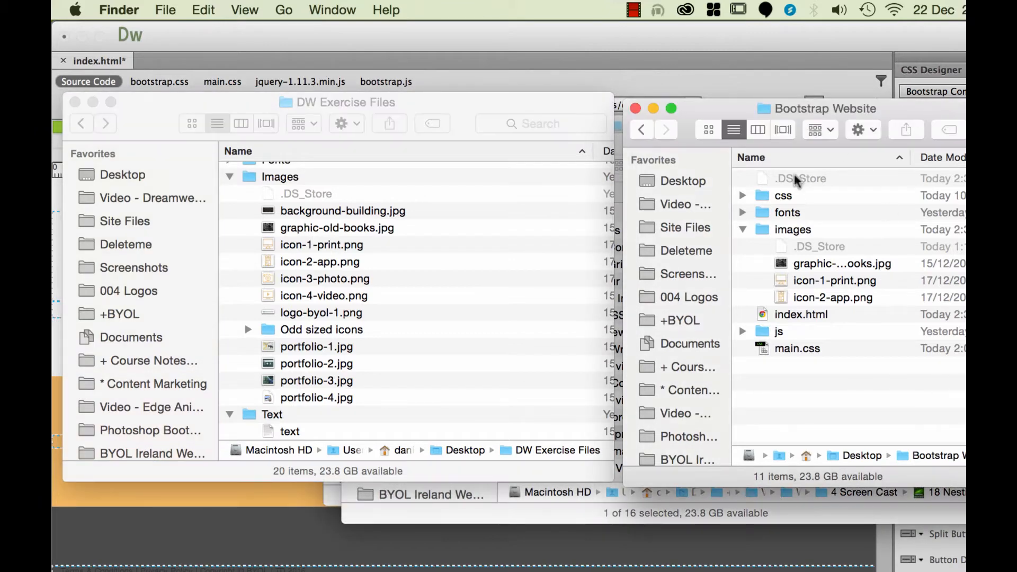
pyautogui.moveTo(804, 280)
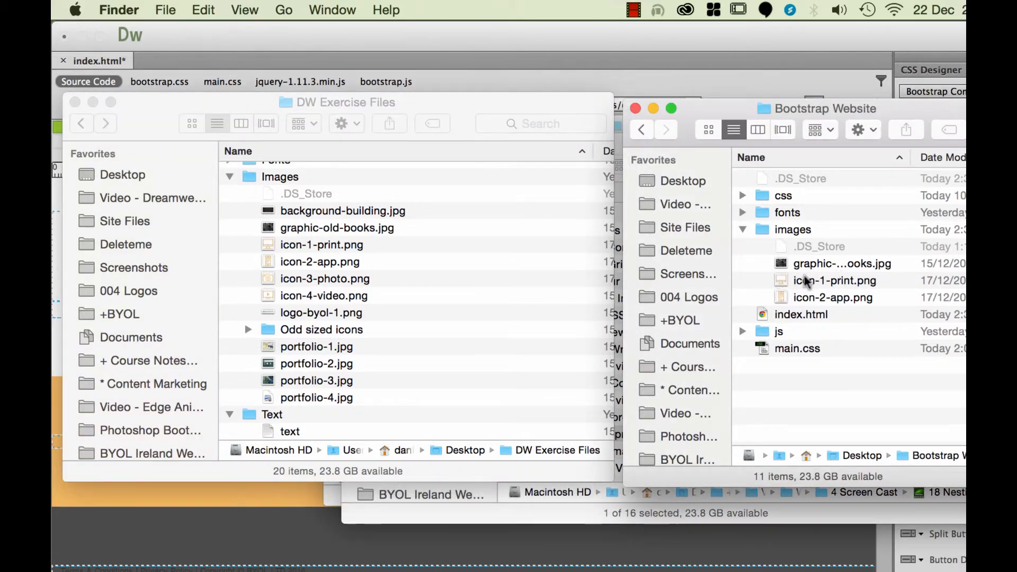
pyautogui.press('cmd+tab')
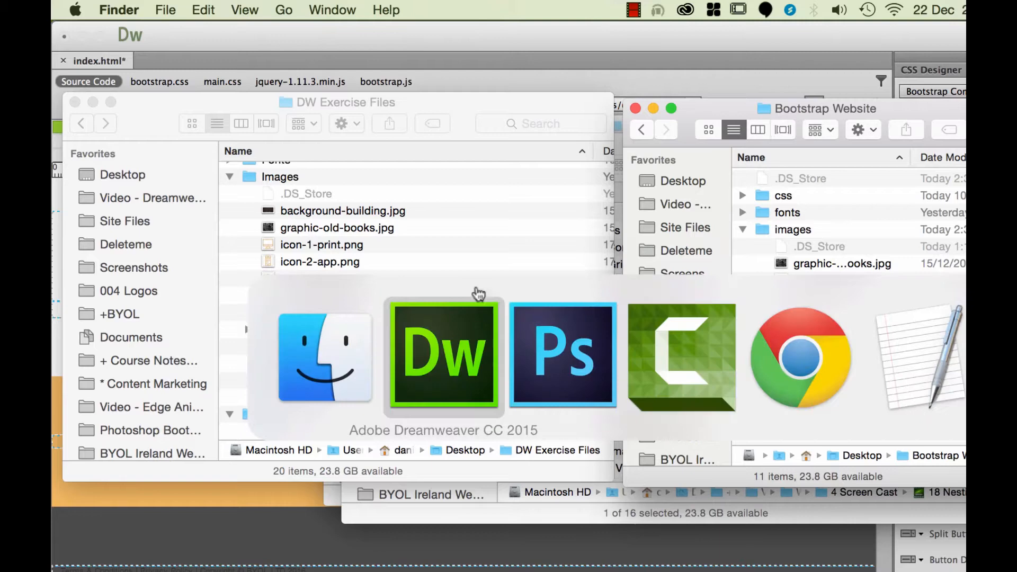
# - Replace the placeholder paragraph under the phone icon with the text APP DEV
pyautogui.click(443, 356)
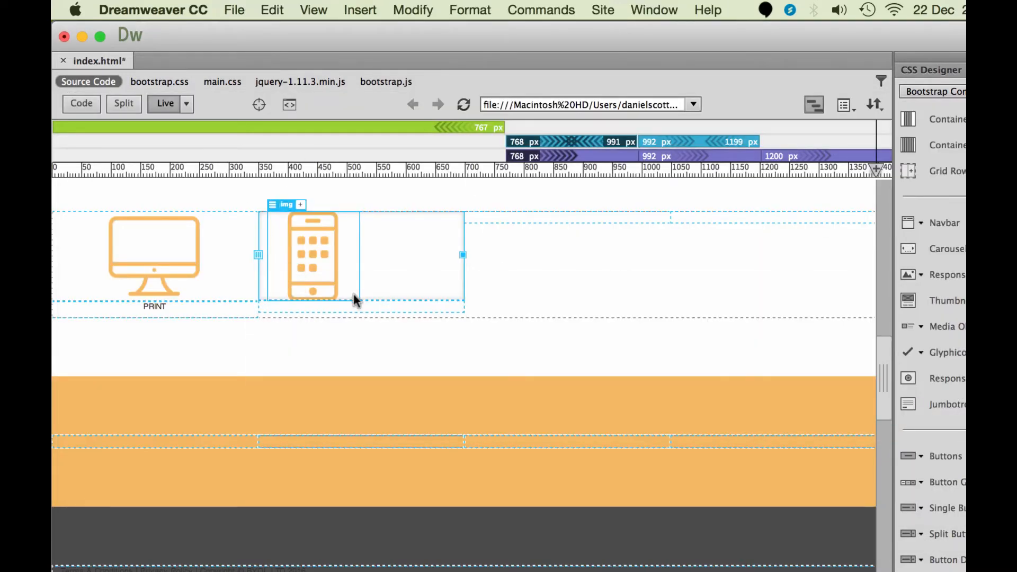
pyautogui.moveTo(272, 205)
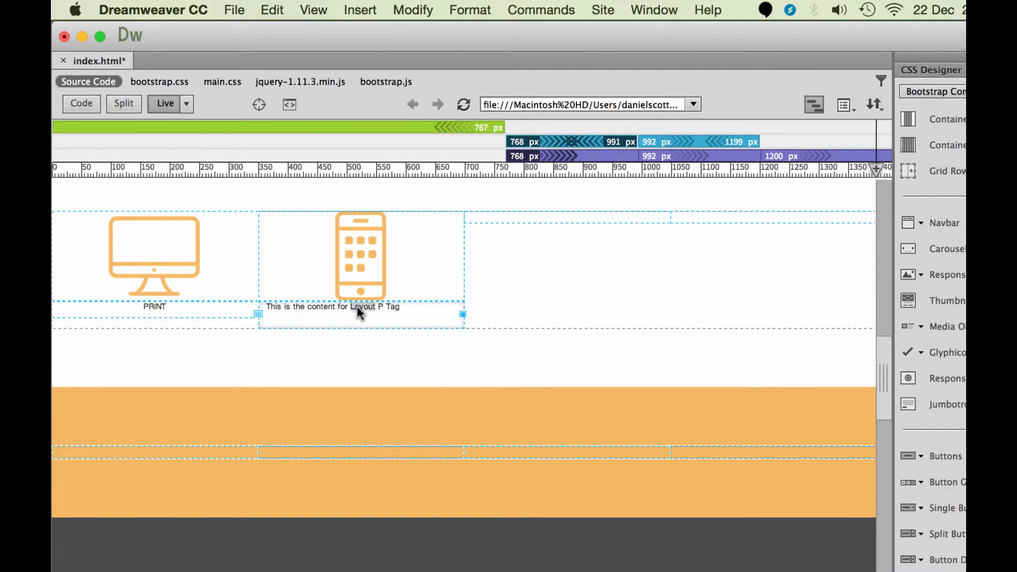
pyautogui.doubleClick(332, 306)
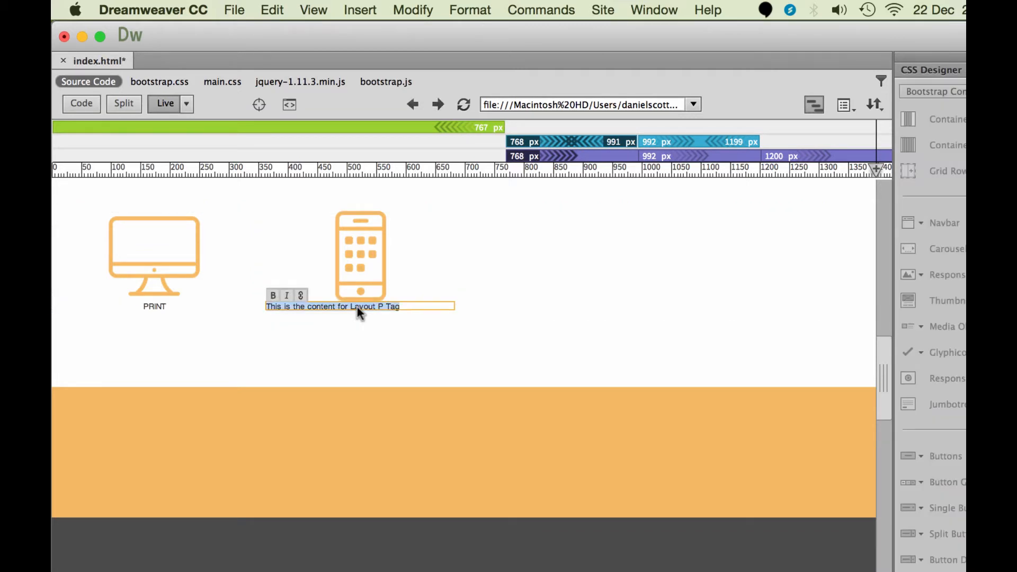
pyautogui.write('APP DE')
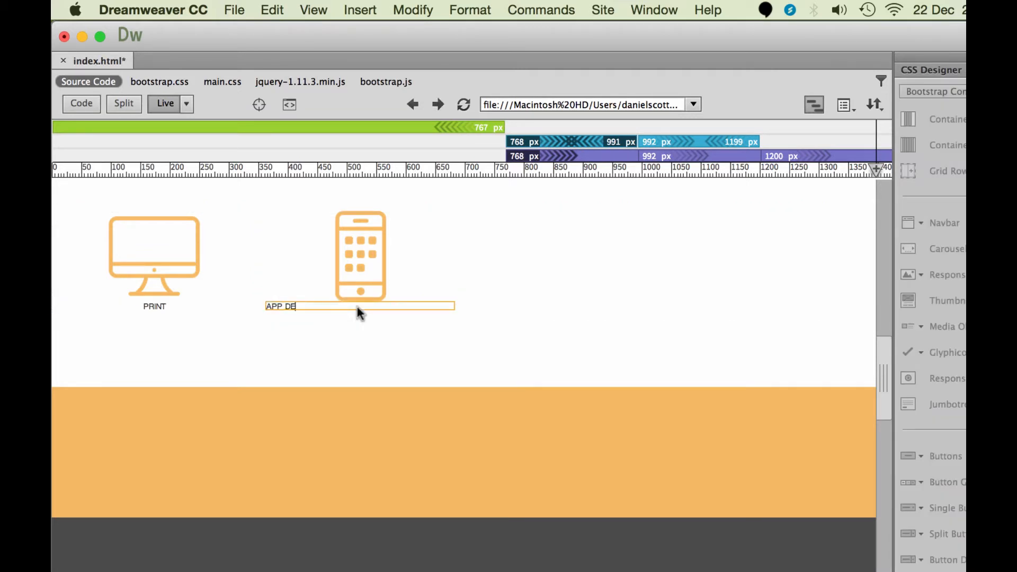
pyautogui.write('V')
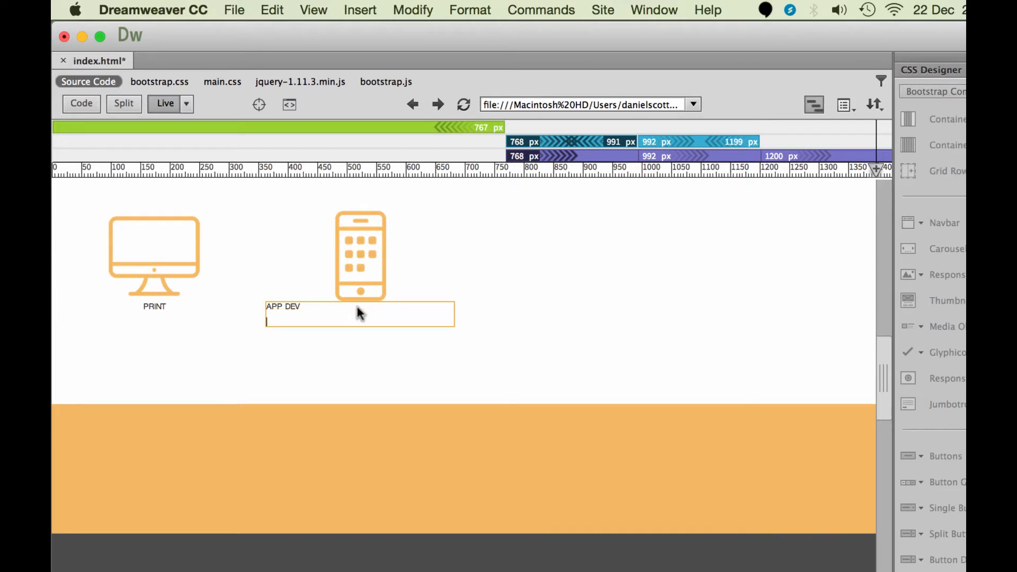
# - Give the APP DEV caption paragraph the .text-center class
pyautogui.click(361, 315)
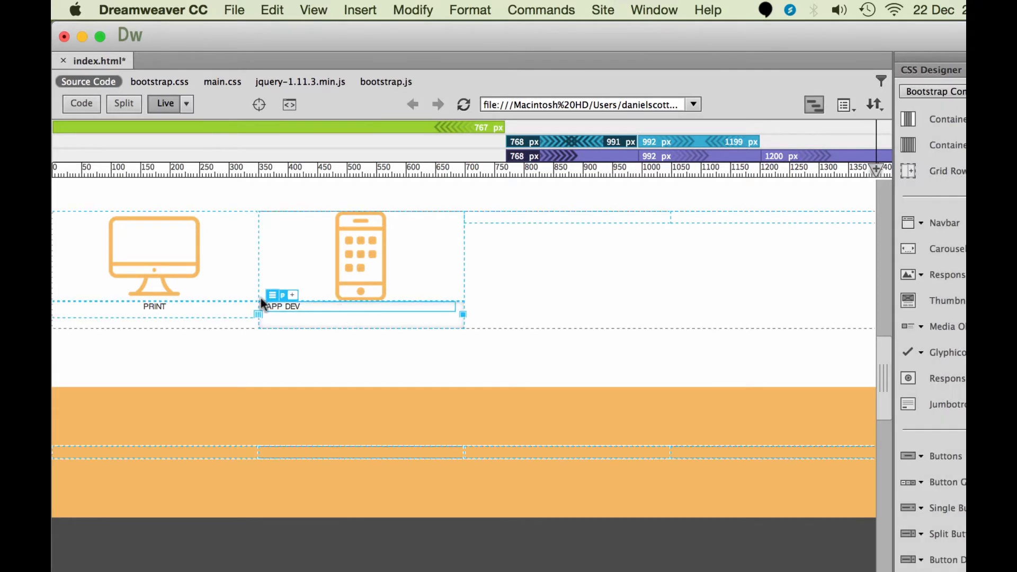
pyautogui.moveTo(292, 296)
pyautogui.write('.')
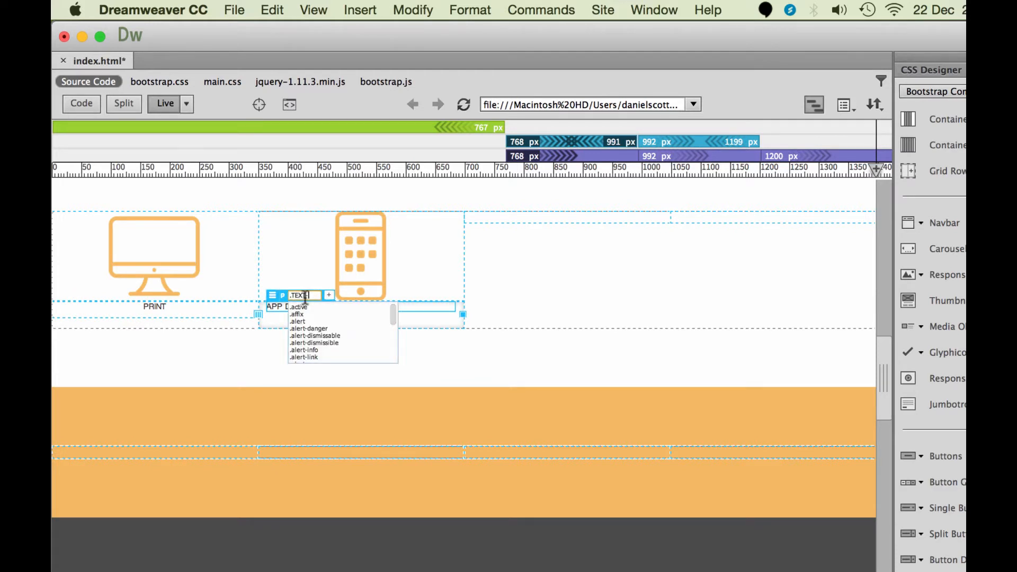
pyautogui.write('text-')
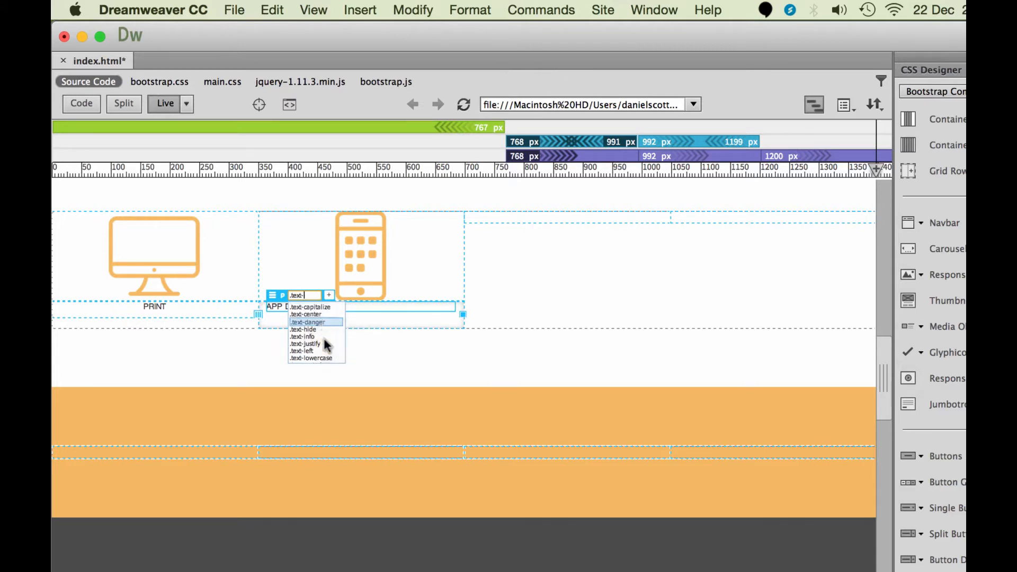
pyautogui.moveTo(303, 336)
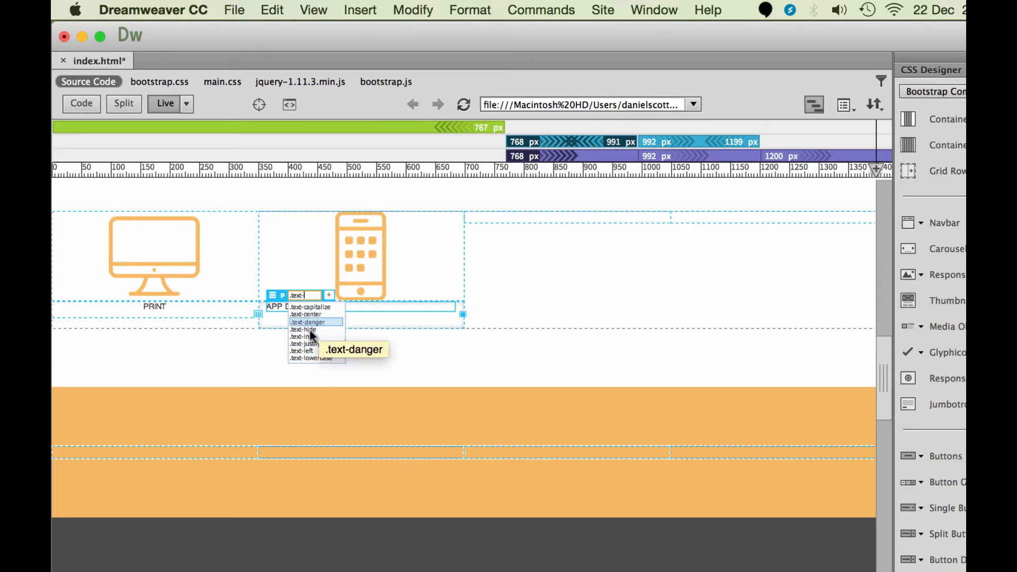
pyautogui.moveTo(306, 315)
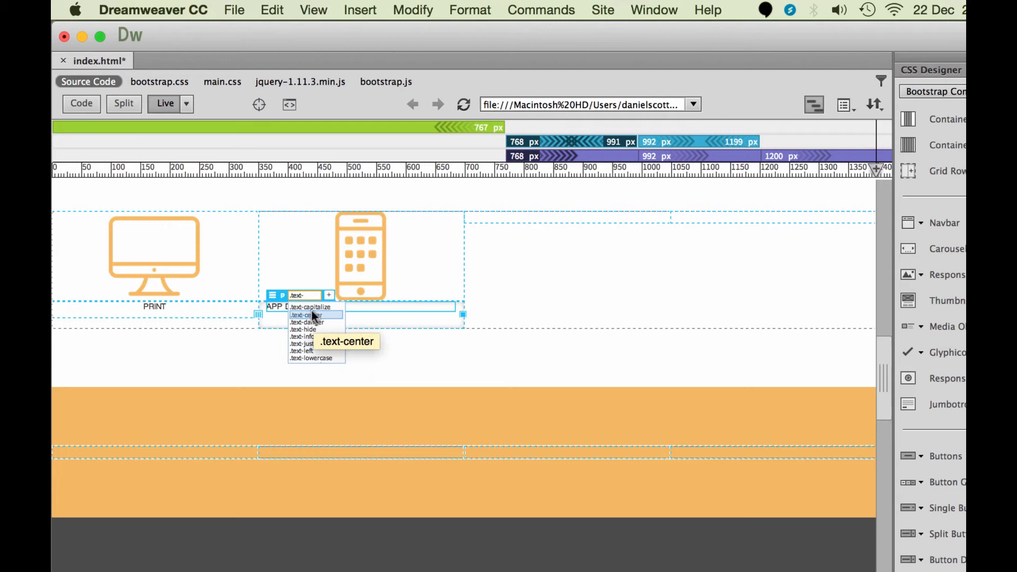
pyautogui.click(307, 314)
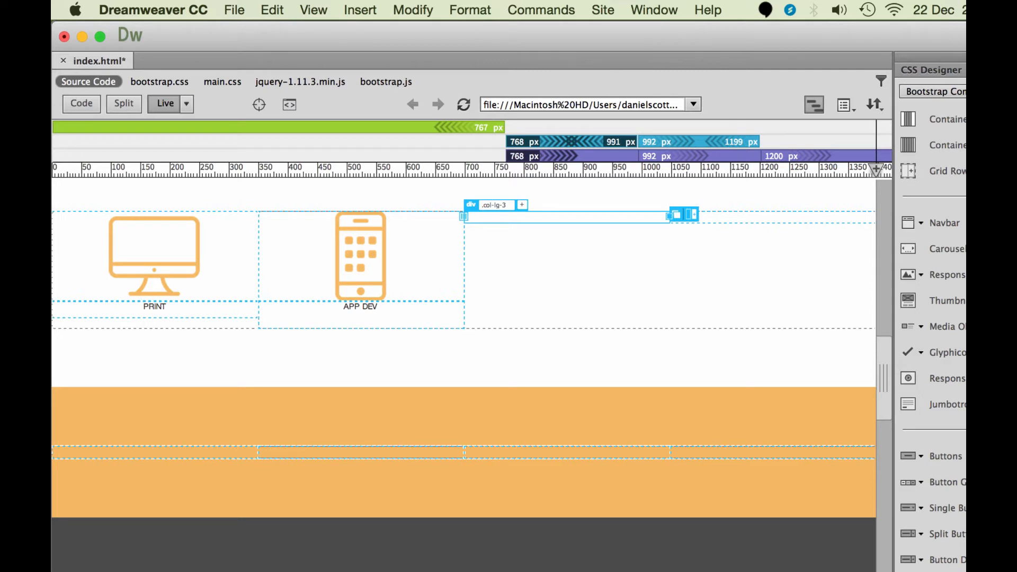
pyautogui.moveTo(123, 102)
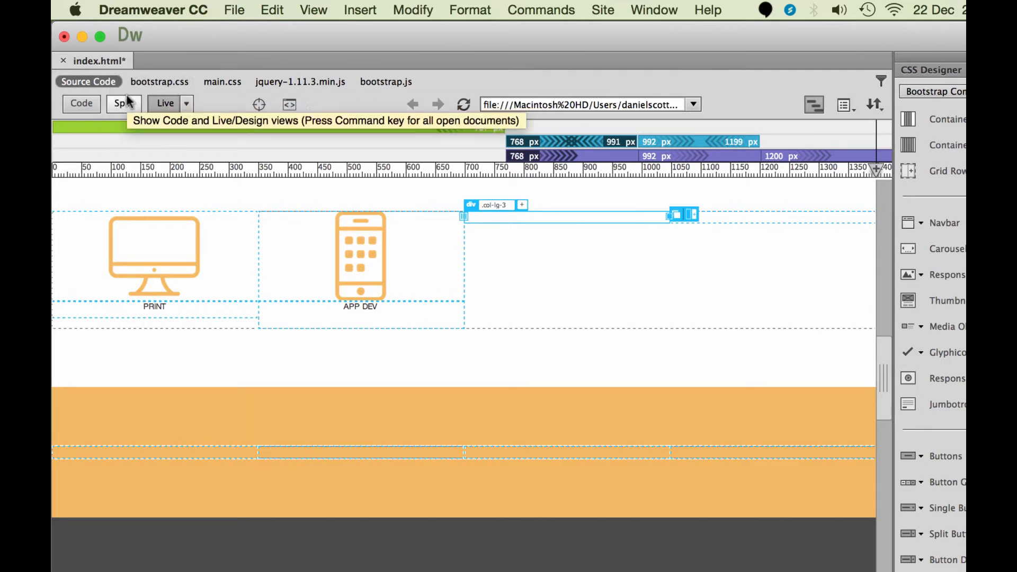
# - Copy the nested row markup into the third and fourth col-lg-3 divs in Split view
pyautogui.click(123, 102)
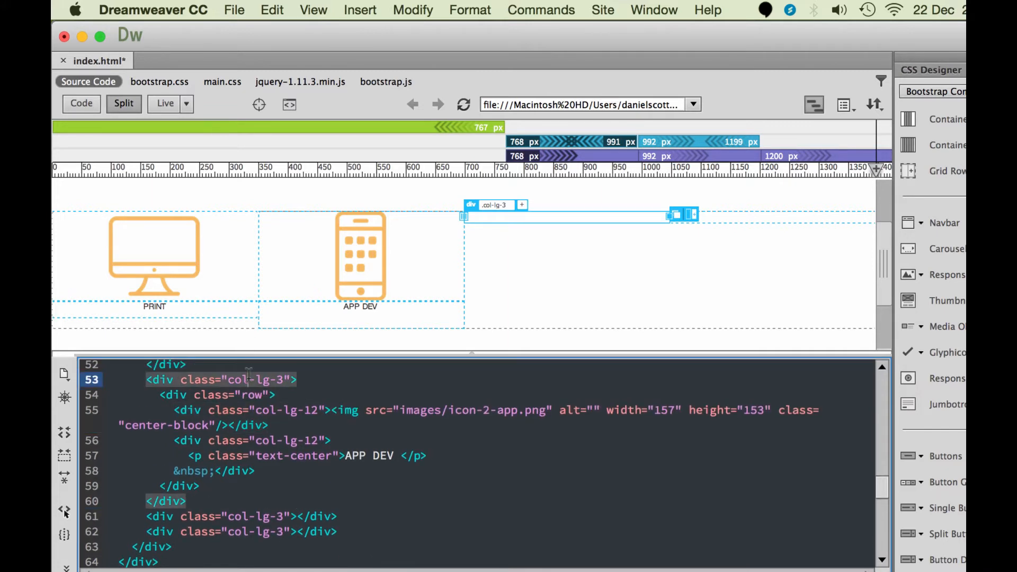
pyautogui.moveTo(332, 324)
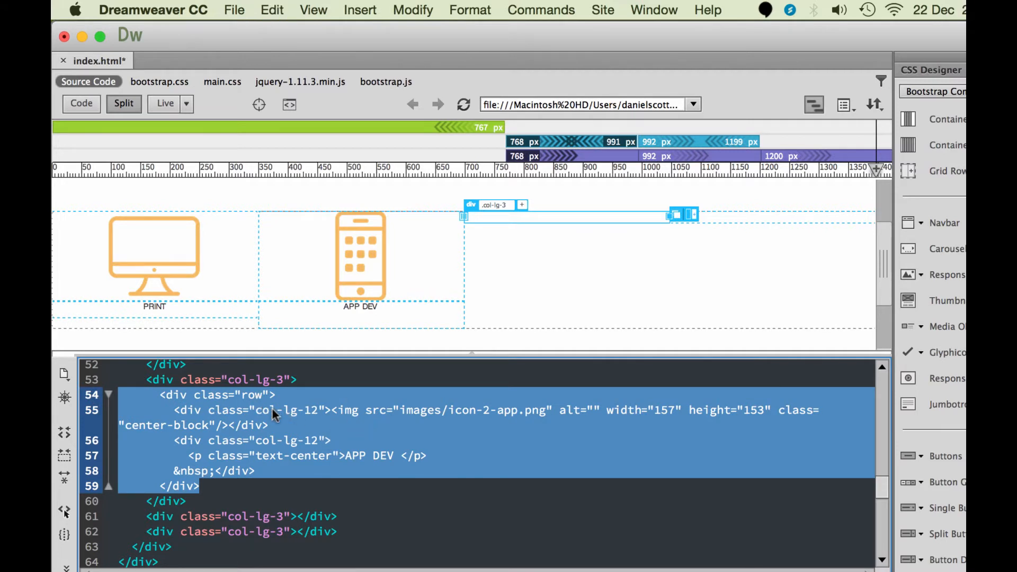
pyautogui.moveTo(434, 489)
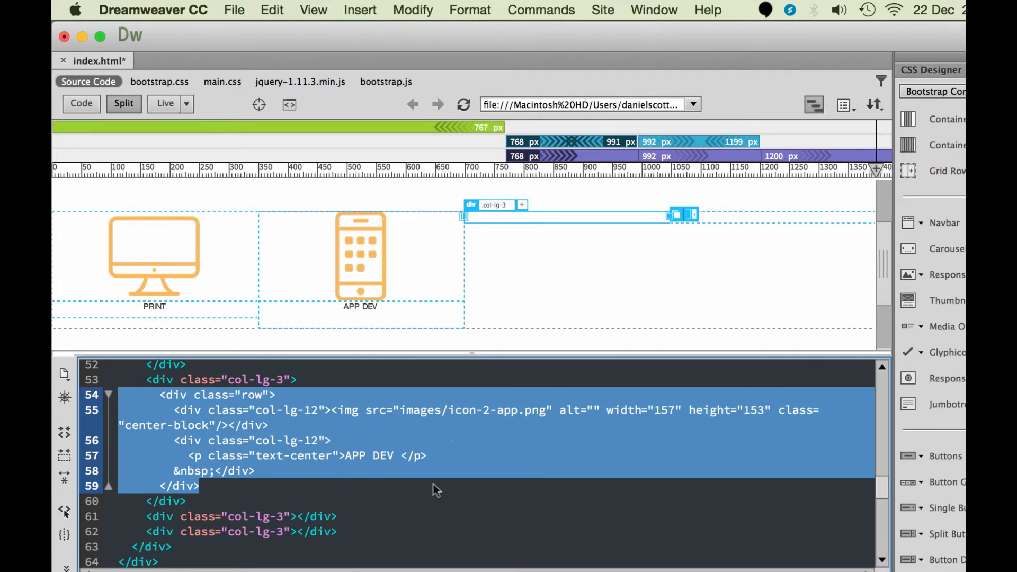
pyautogui.scroll(-3)
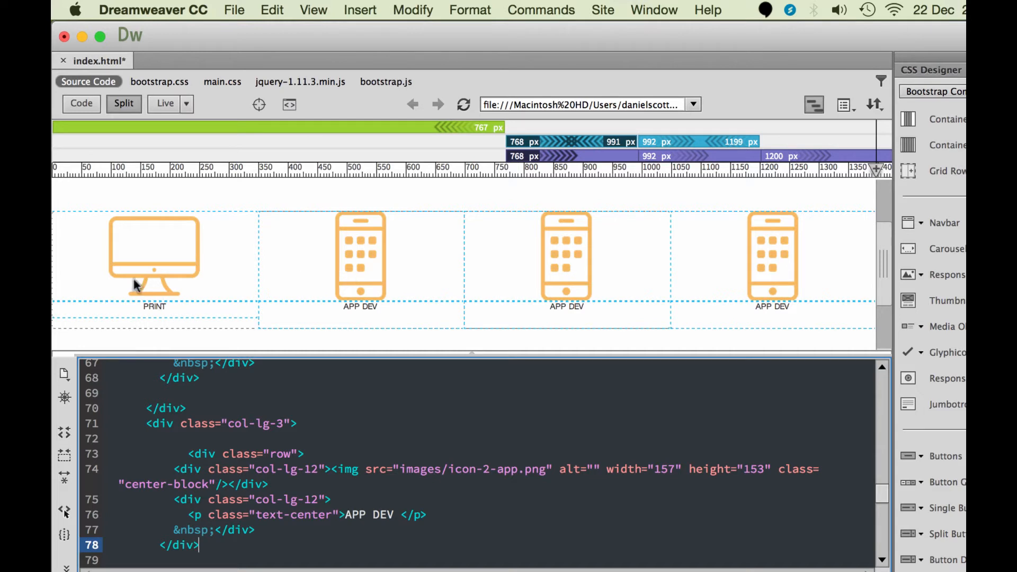
pyautogui.moveTo(359, 291)
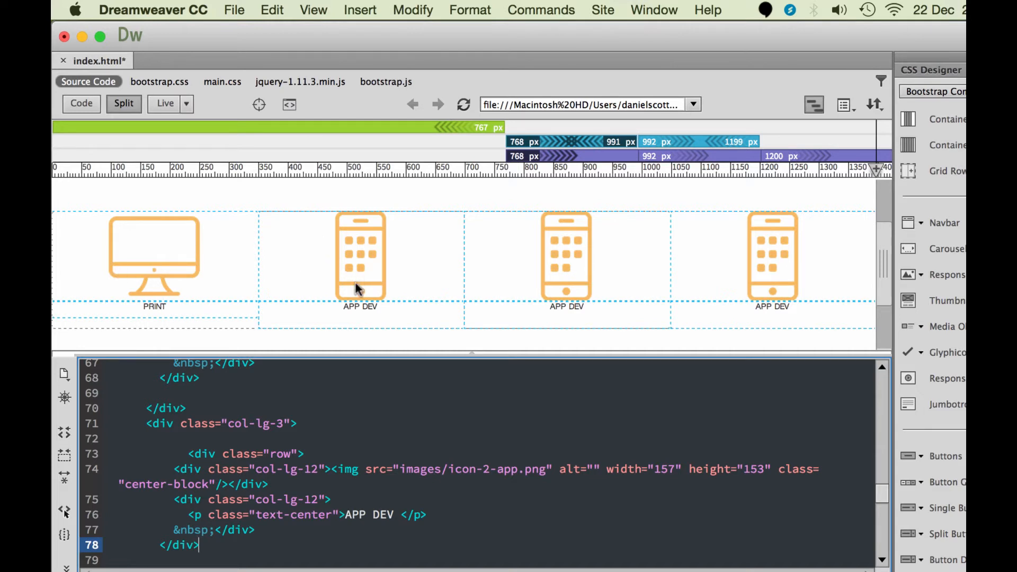
pyautogui.moveTo(574, 262)
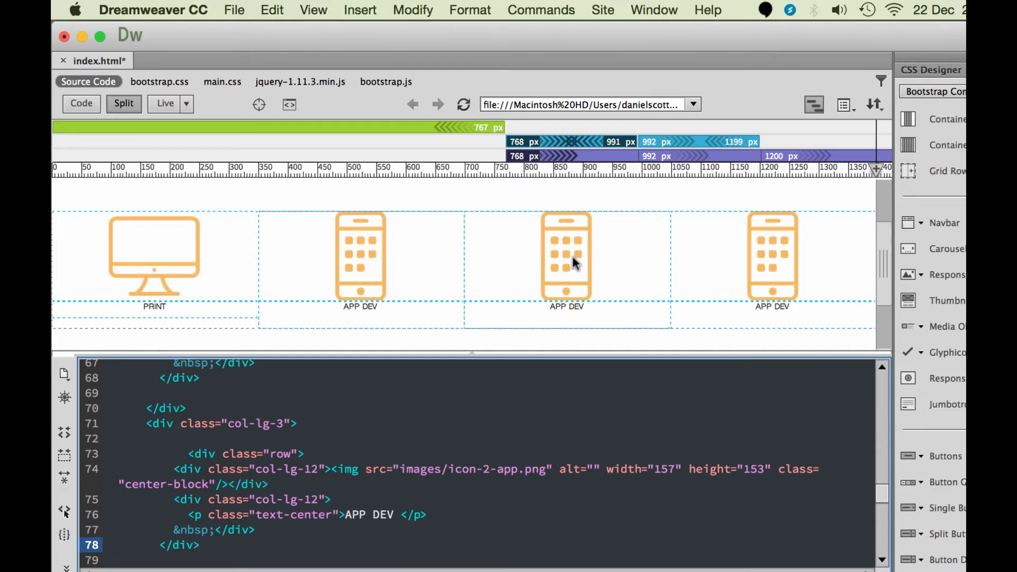
# - Swap the third column's phone icon for the camera icon from DW Exercise Files
pyautogui.click(566, 255)
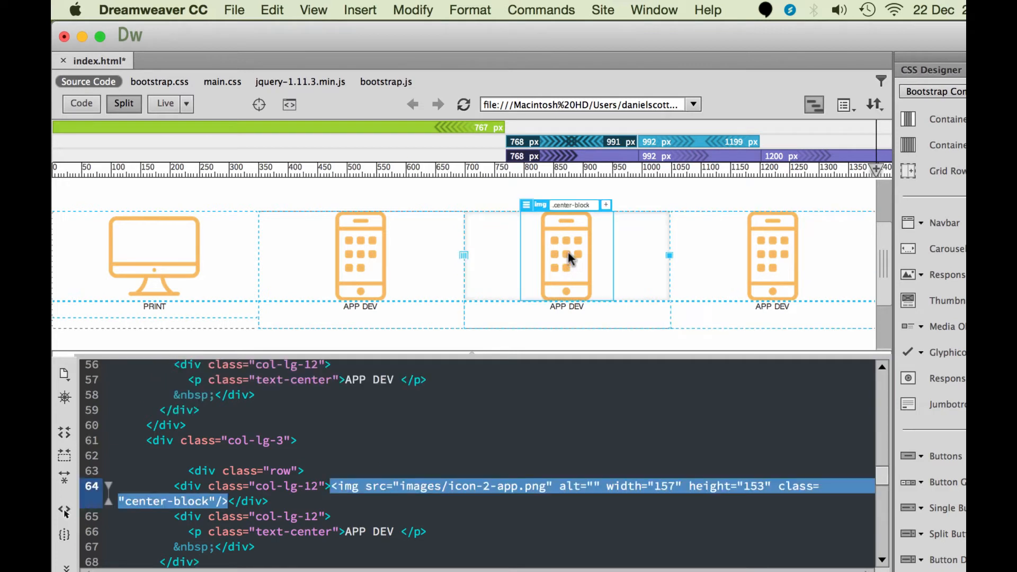
pyautogui.click(526, 204)
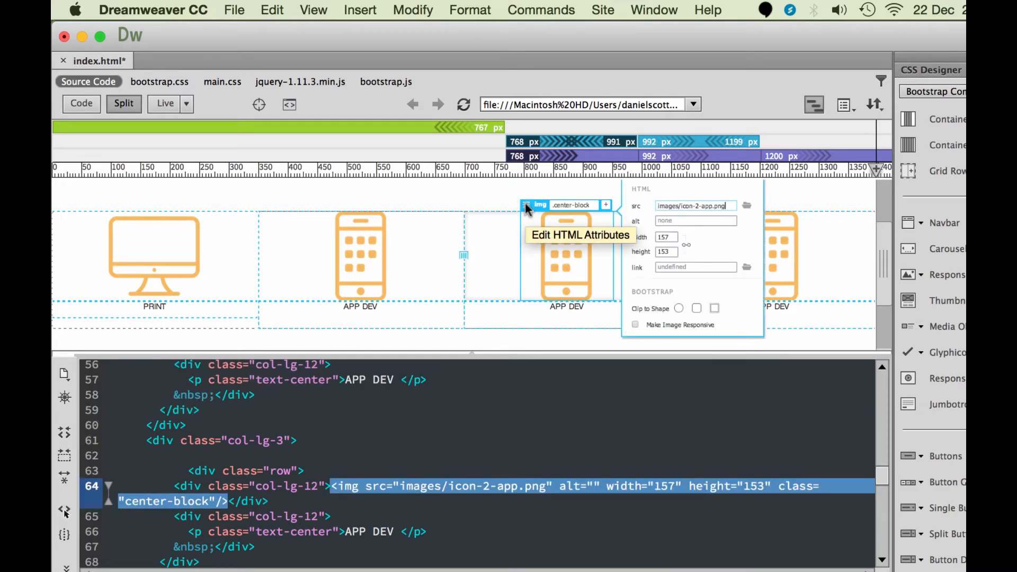
pyautogui.moveTo(642, 213)
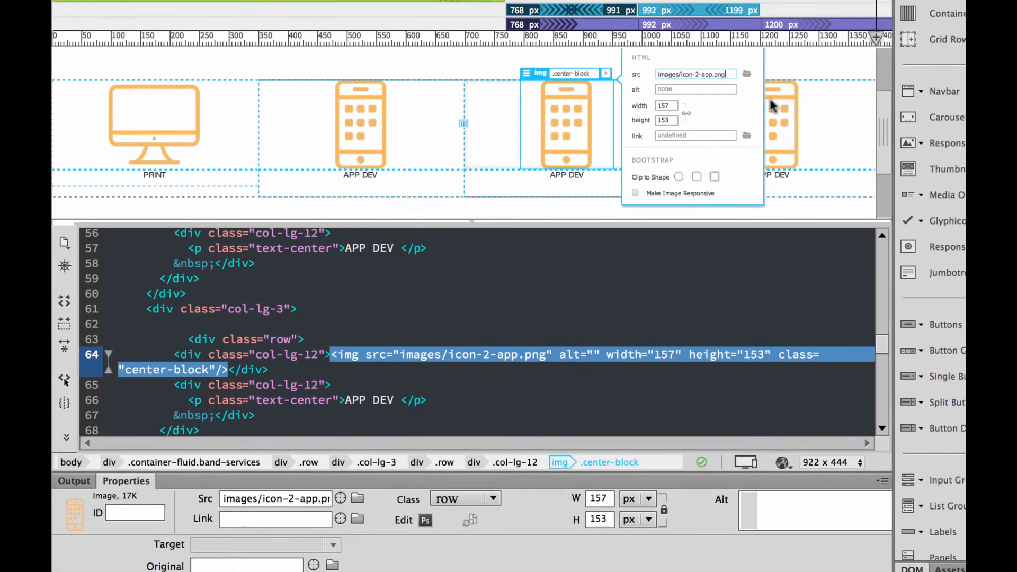
pyautogui.click(745, 73)
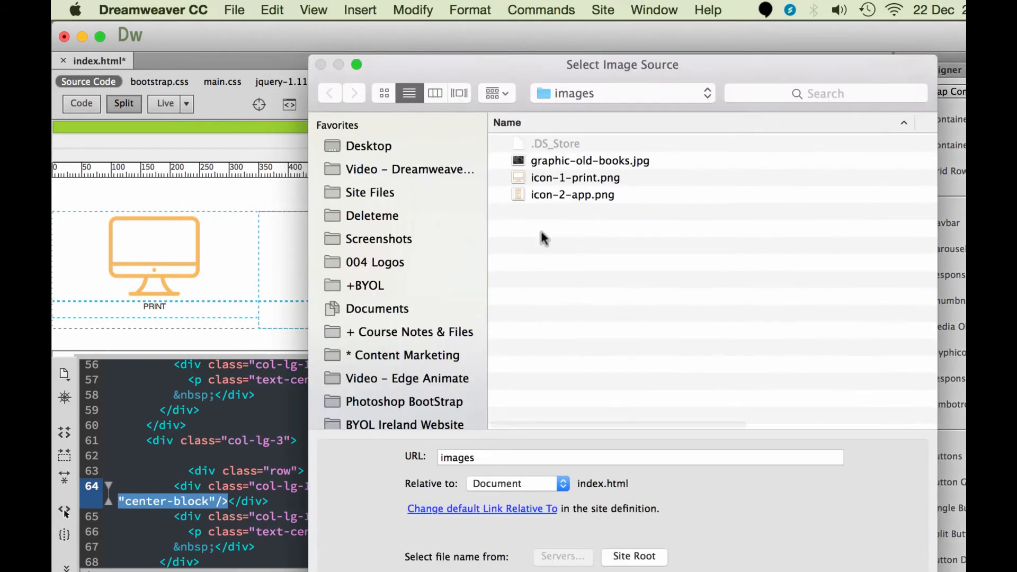
pyautogui.click(369, 145)
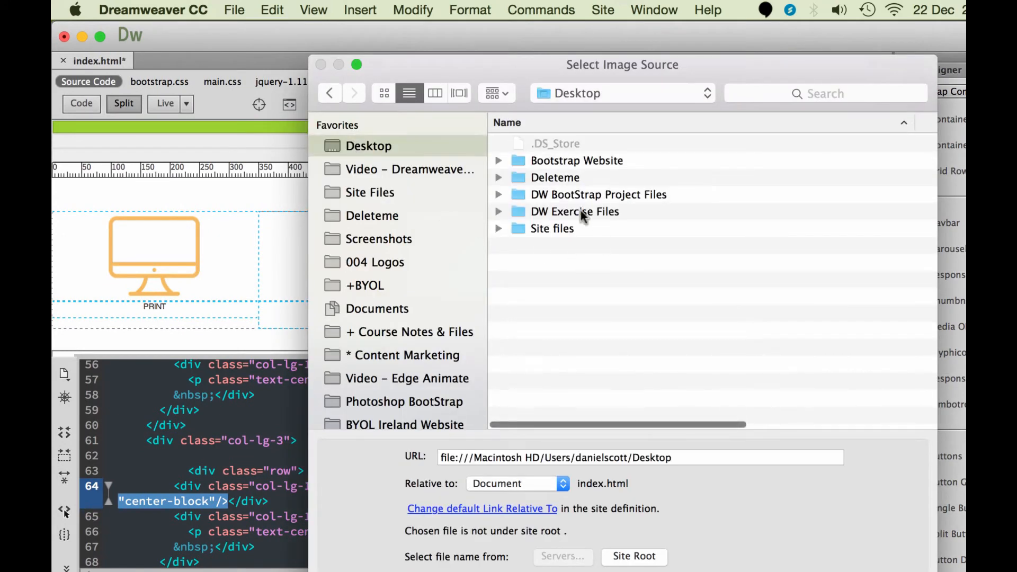
pyautogui.doubleClick(574, 212)
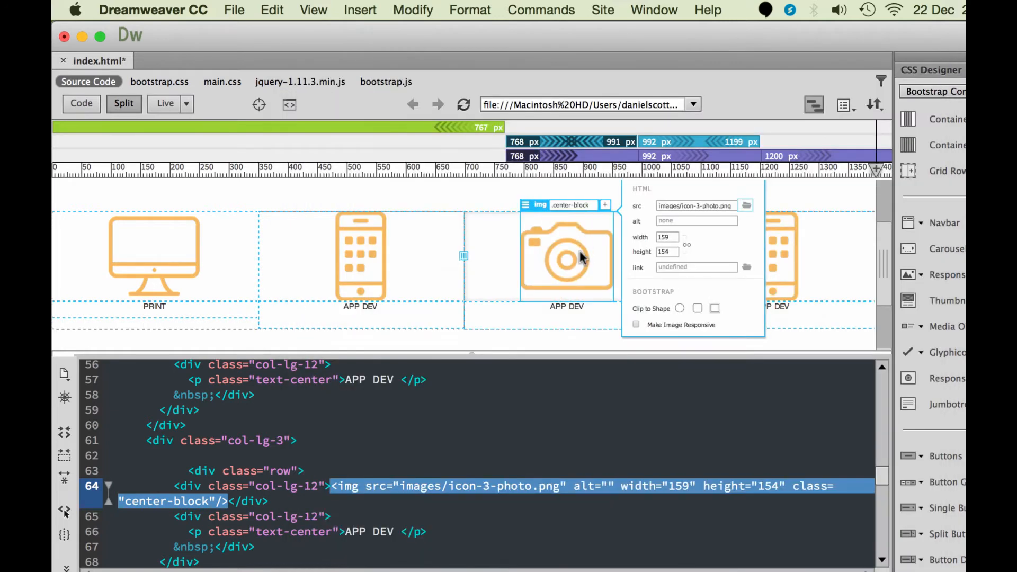
pyautogui.click(696, 220)
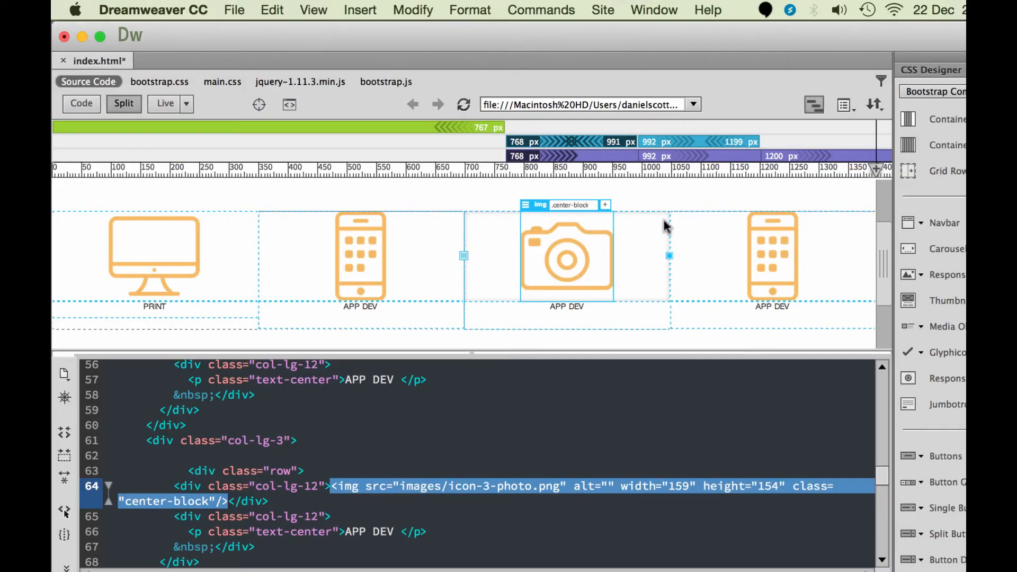
pyautogui.moveTo(525, 204)
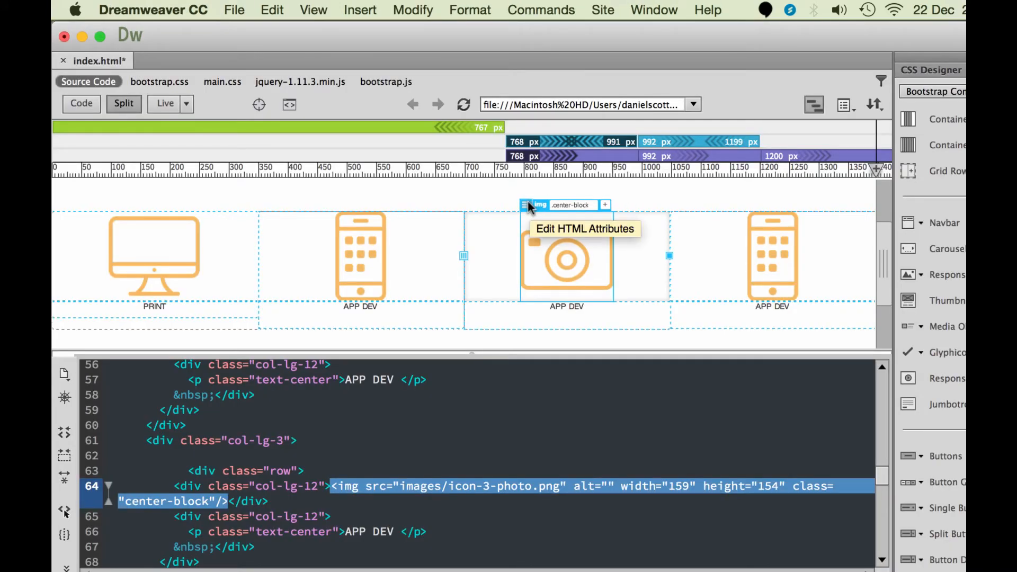
# - Give the camera icon alt text 'Photography Services' and make it responsive
pyautogui.write('Photography Services')
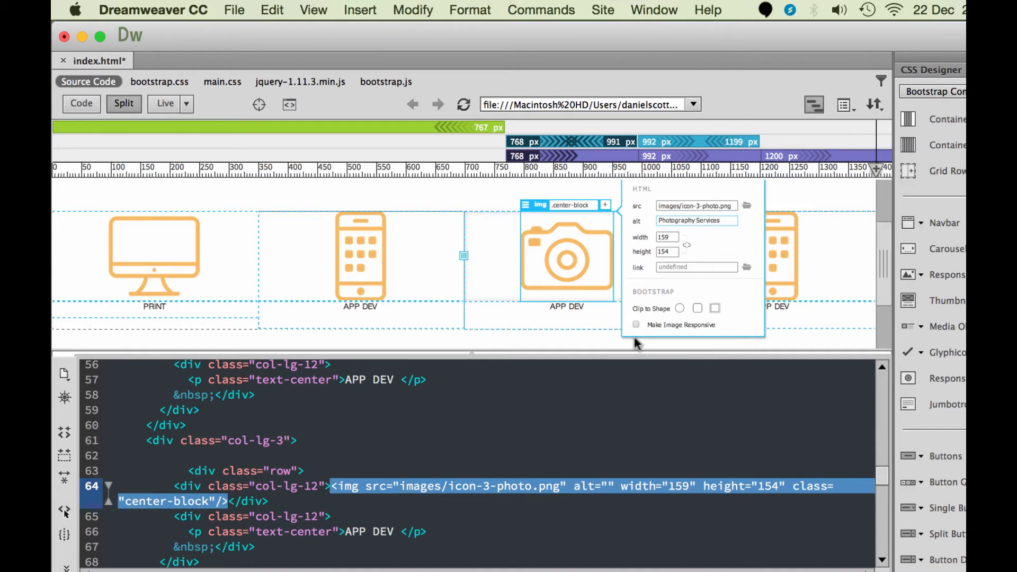
pyautogui.click(635, 326)
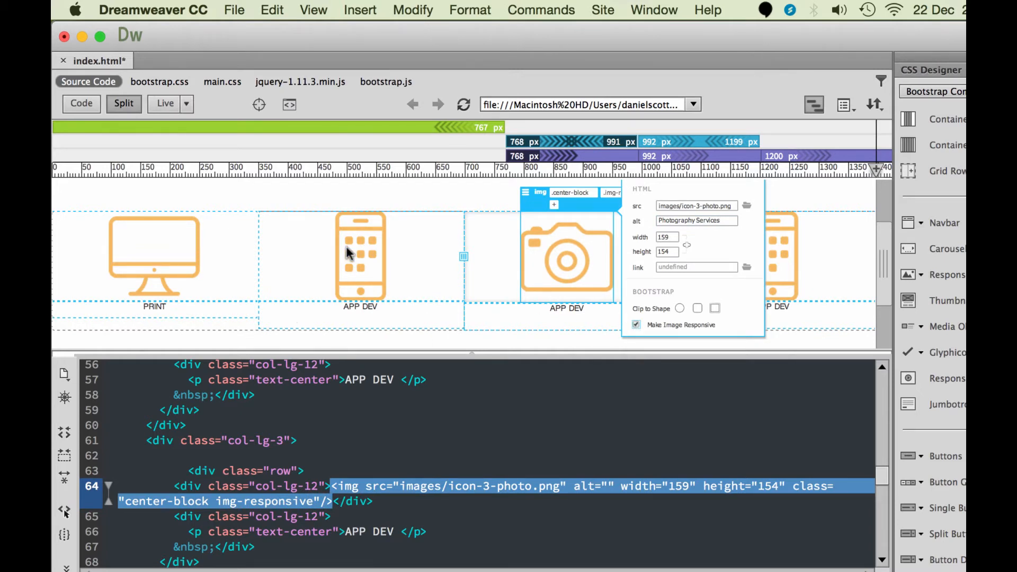
pyautogui.click(360, 253)
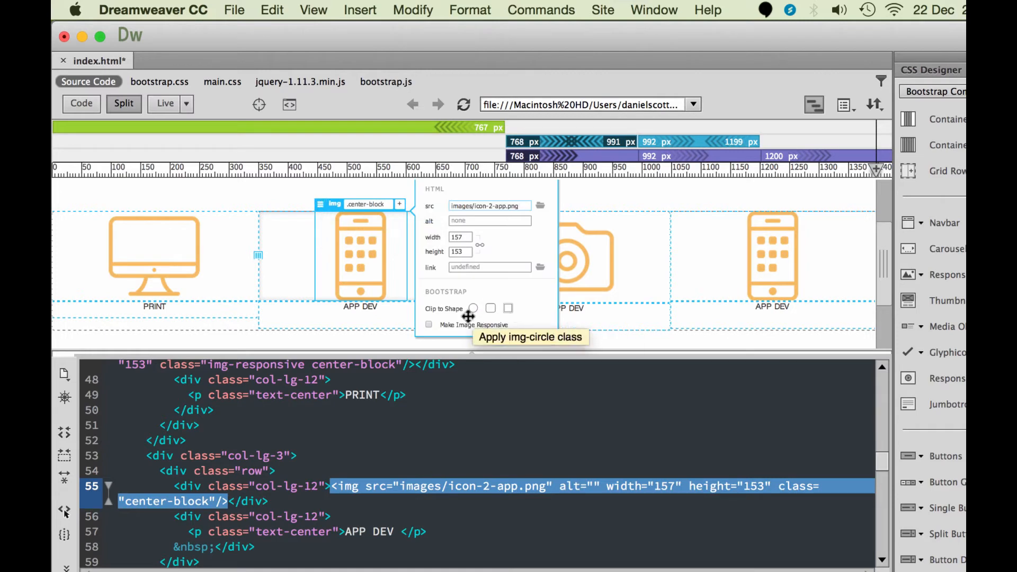
# - Change the camera icon's caption from APP DEV to PHOTOGRAPHY
pyautogui.click(428, 324)
pyautogui.write('PHOTOGRAPHY')
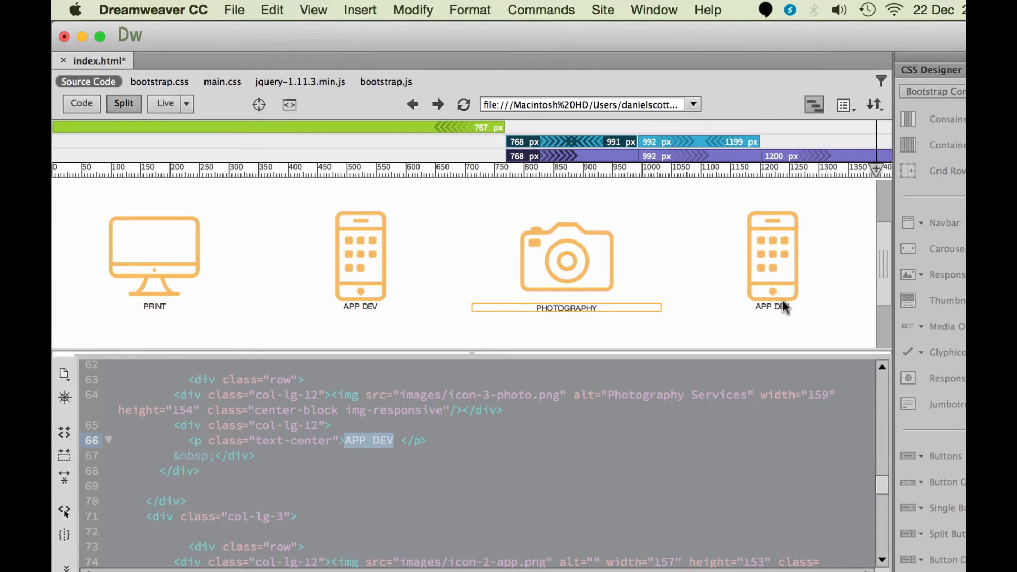
pyautogui.click(566, 308)
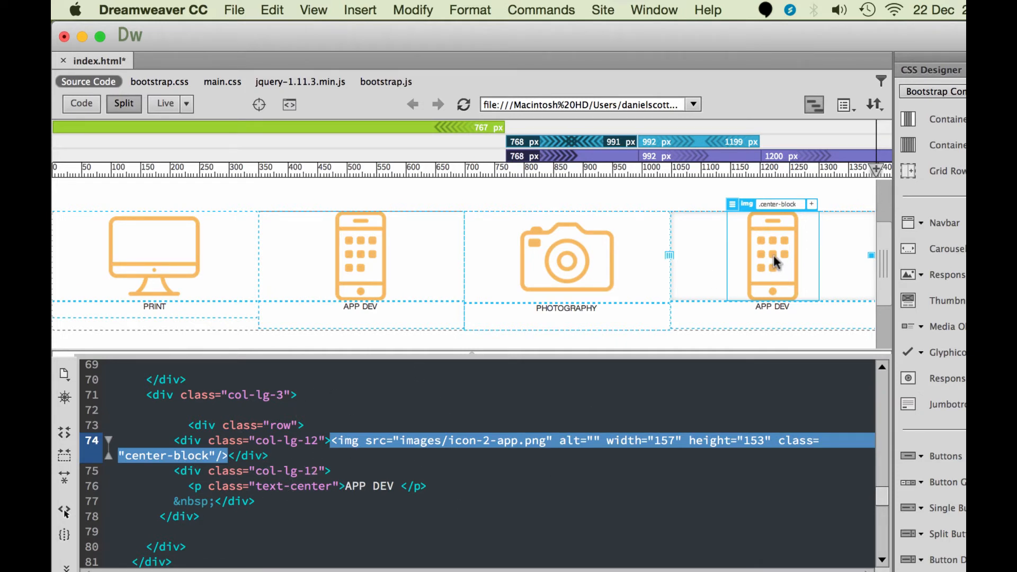
# - Point the fourth image's src at images/icon-4-video.png via Edit HTML Attributes
pyautogui.click(732, 205)
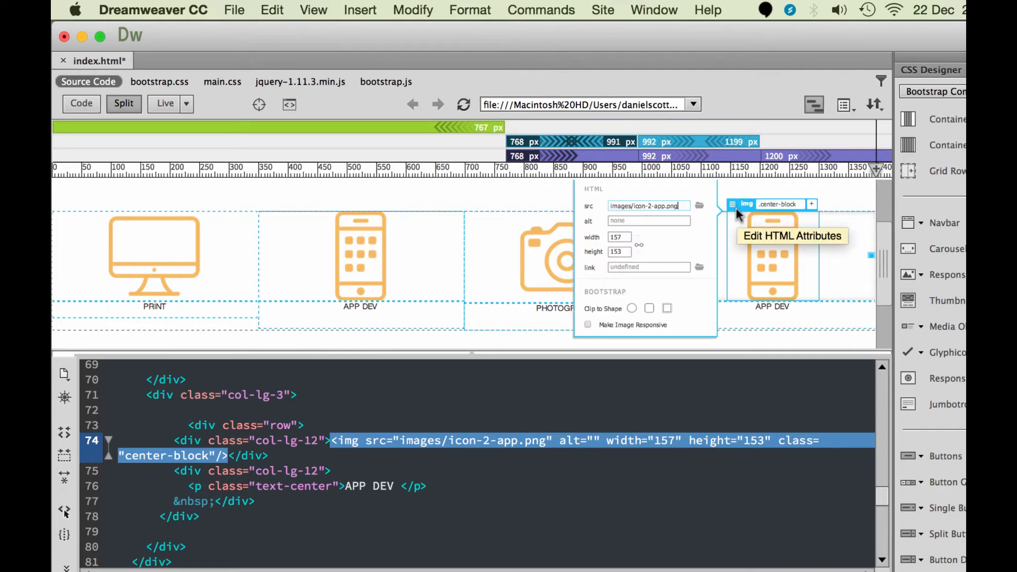
pyautogui.click(699, 206)
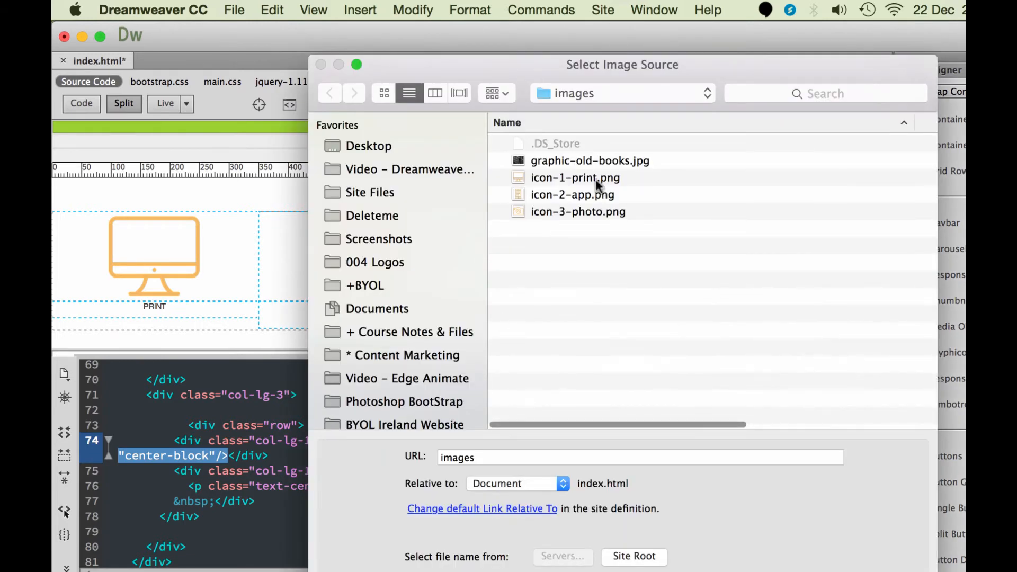
pyautogui.click(369, 145)
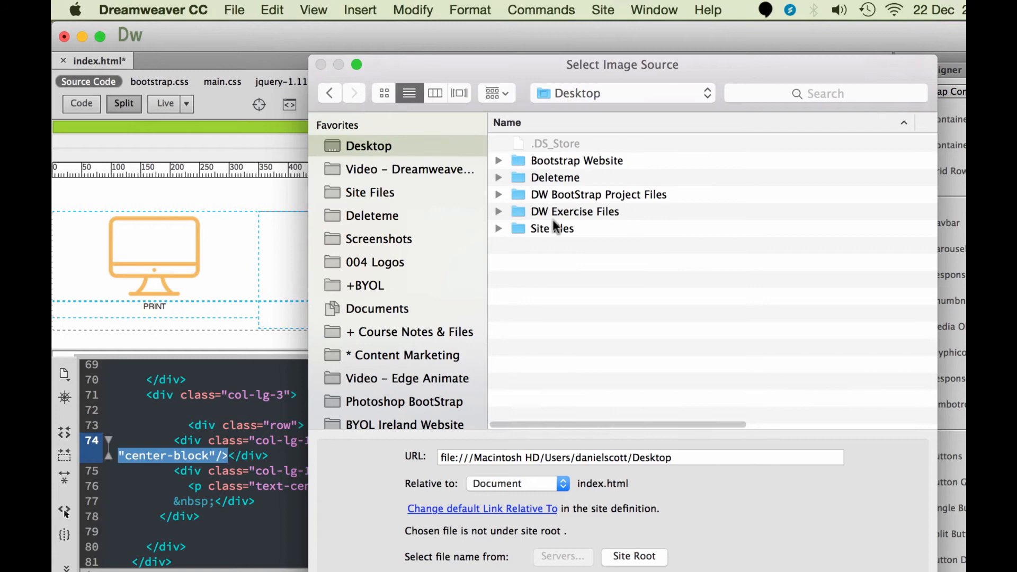
pyautogui.doubleClick(574, 212)
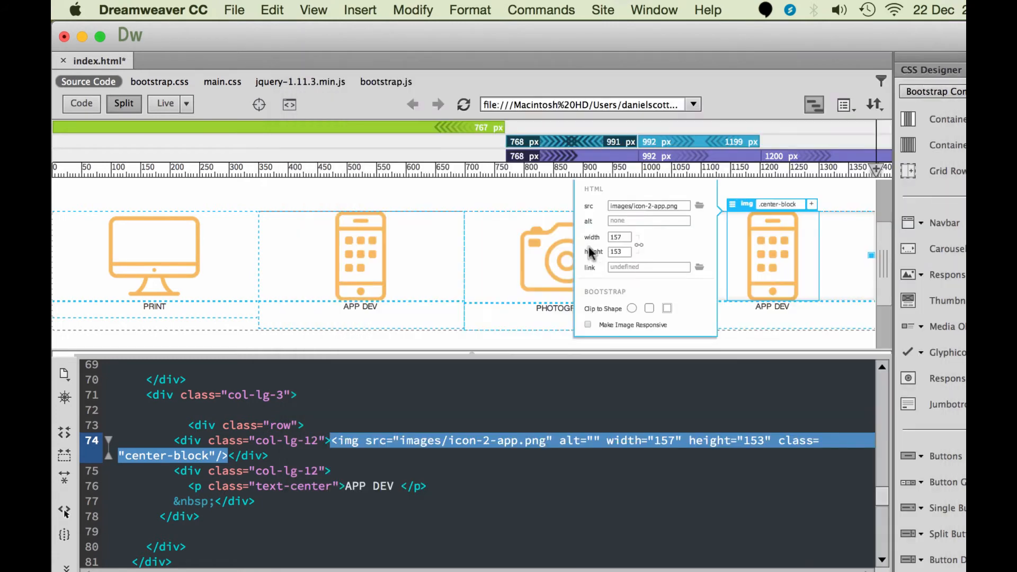
pyautogui.write('images/icon-4-video.png')
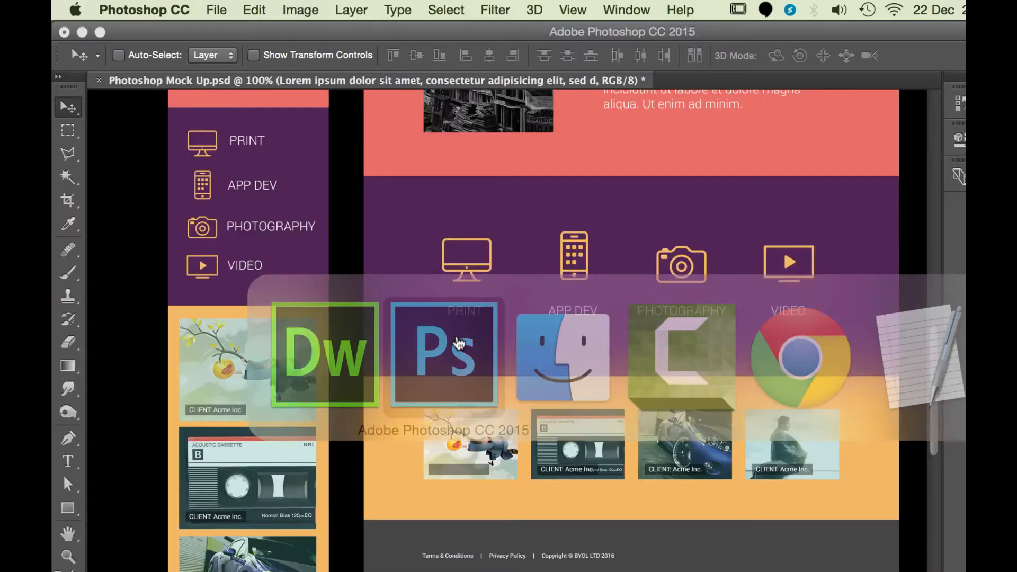
# - Give it alt text 'video production', make it responsive, and caption it VIDEO
pyautogui.click(325, 355)
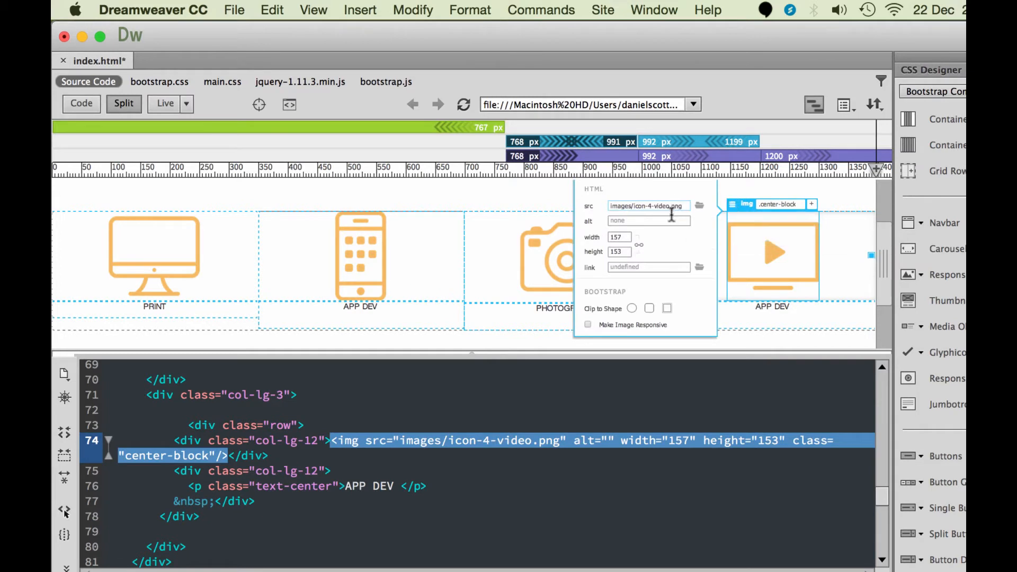
pyautogui.write('video prod')
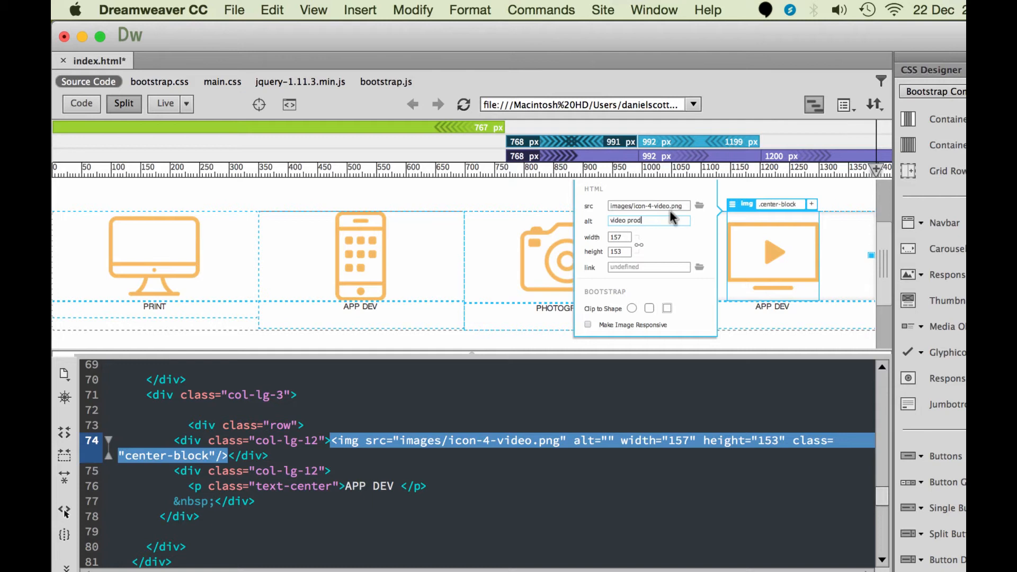
pyautogui.write('uction')
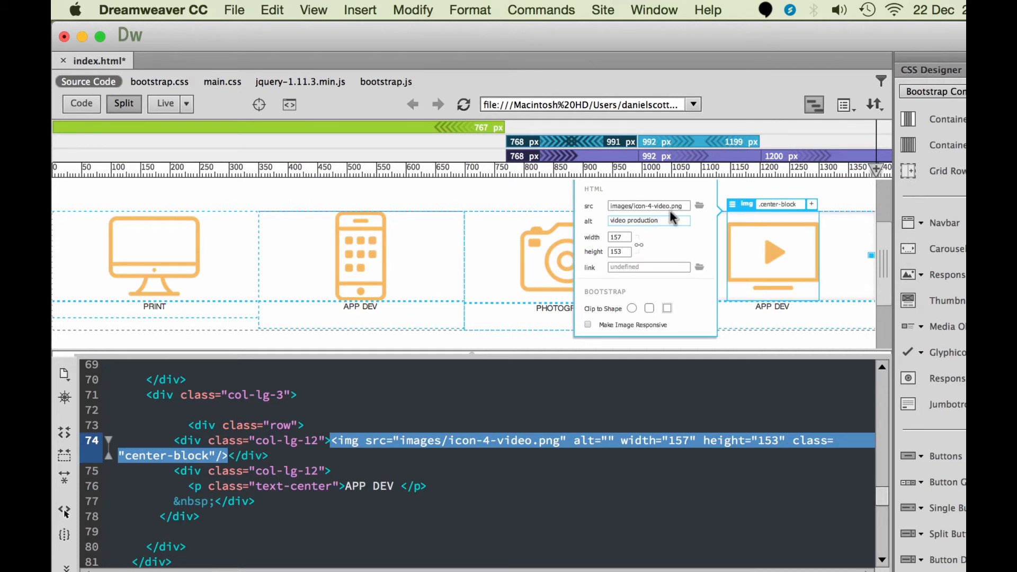
pyautogui.moveTo(588, 324)
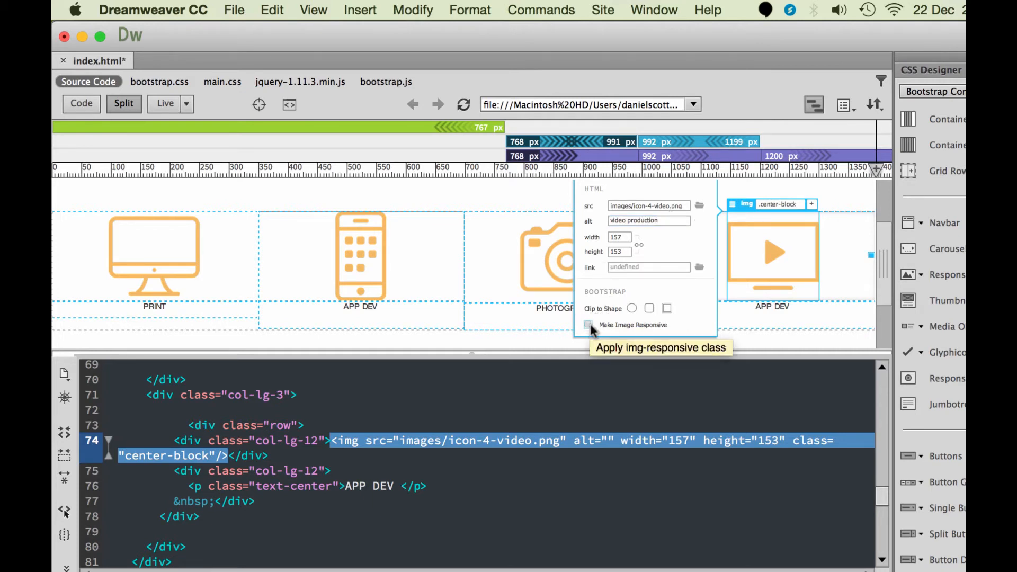
pyautogui.click(586, 325)
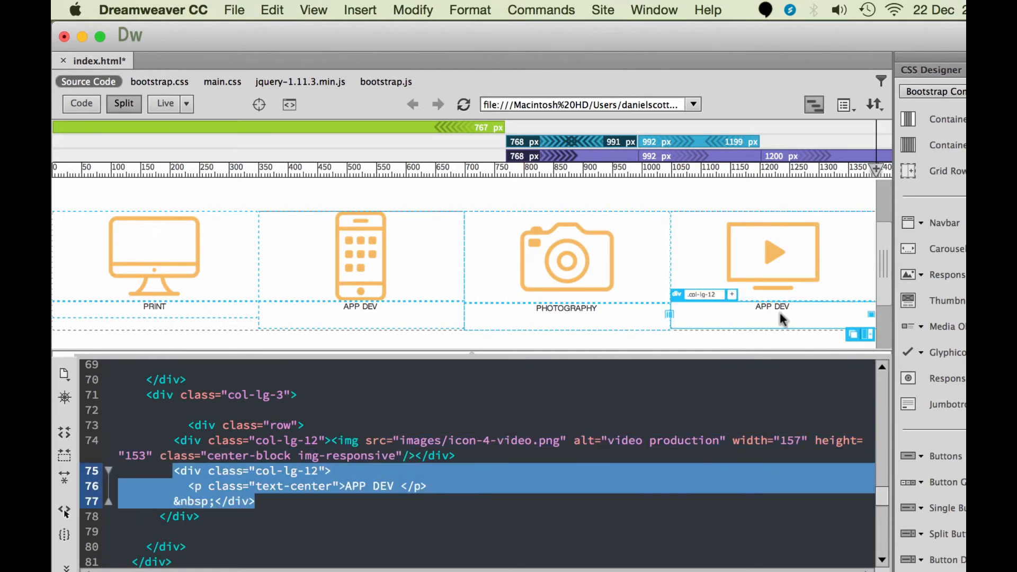
pyautogui.click(772, 307)
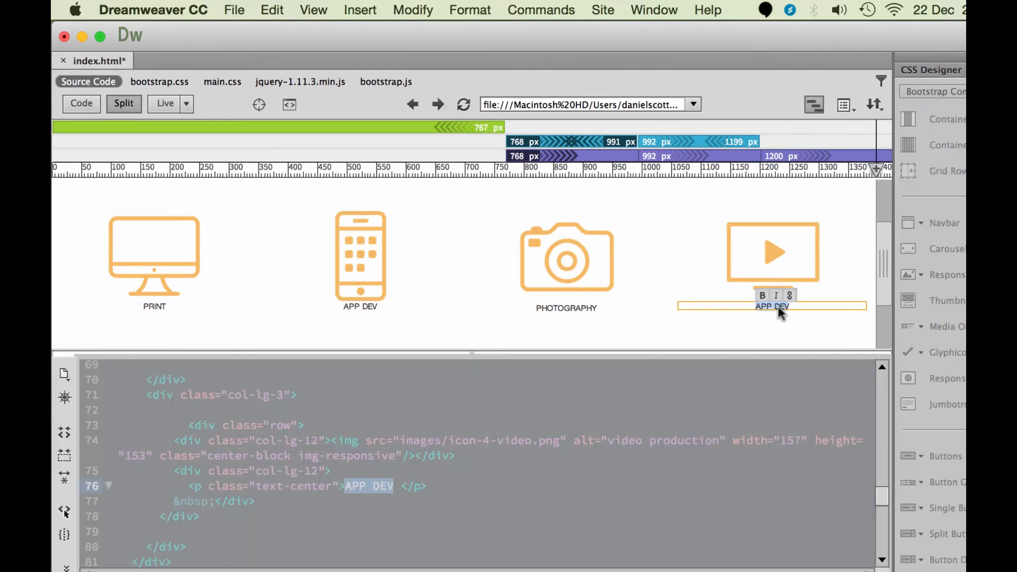
pyautogui.write('VIDEO')
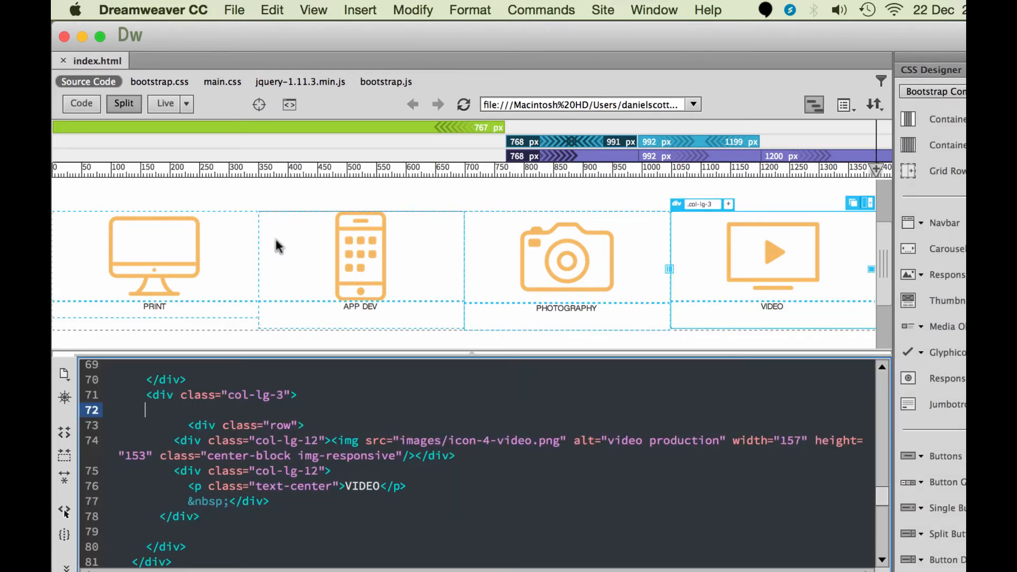
pyautogui.moveTo(799, 265)
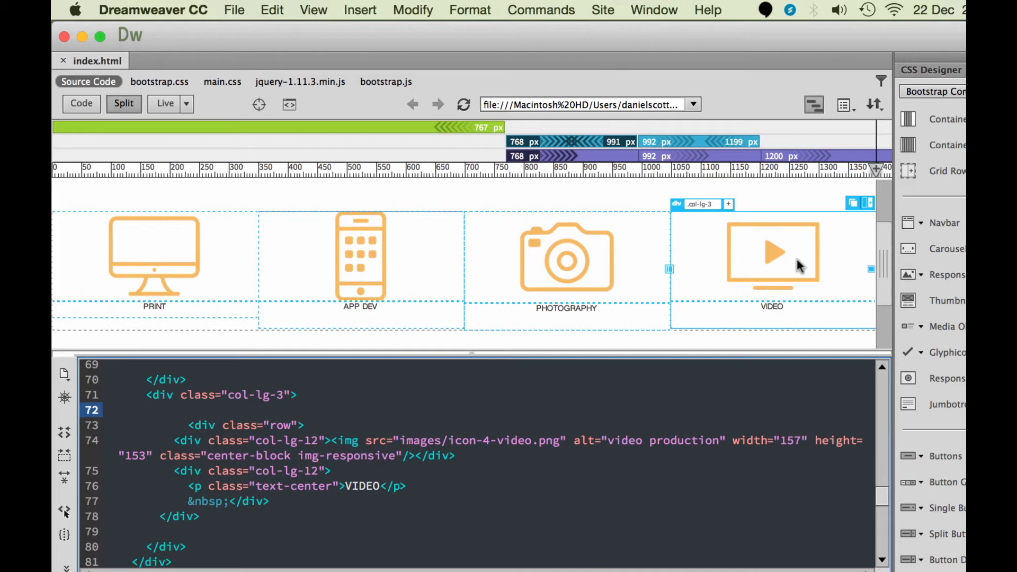
pyautogui.moveTo(758, 370)
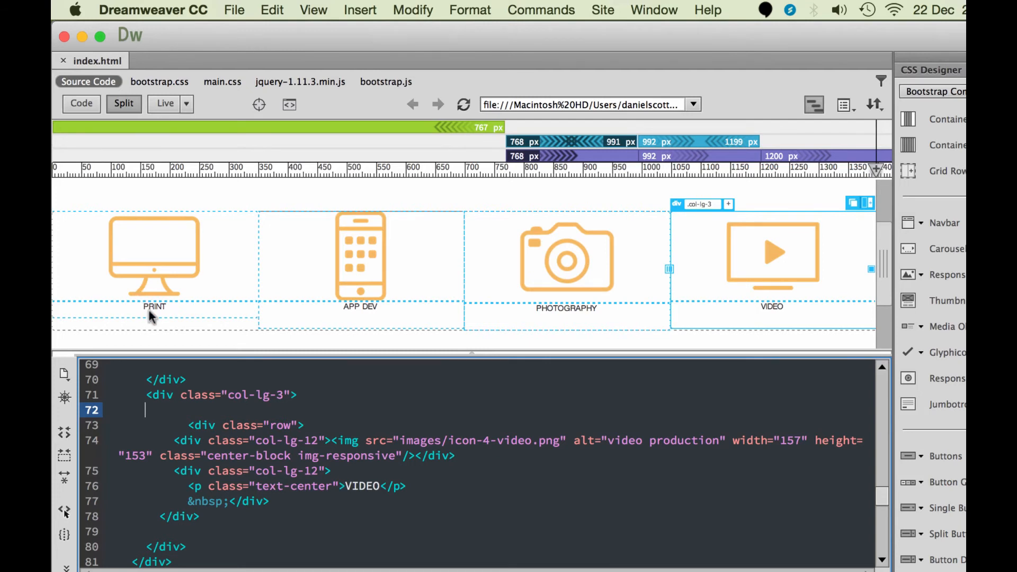
pyautogui.moveTo(576, 308)
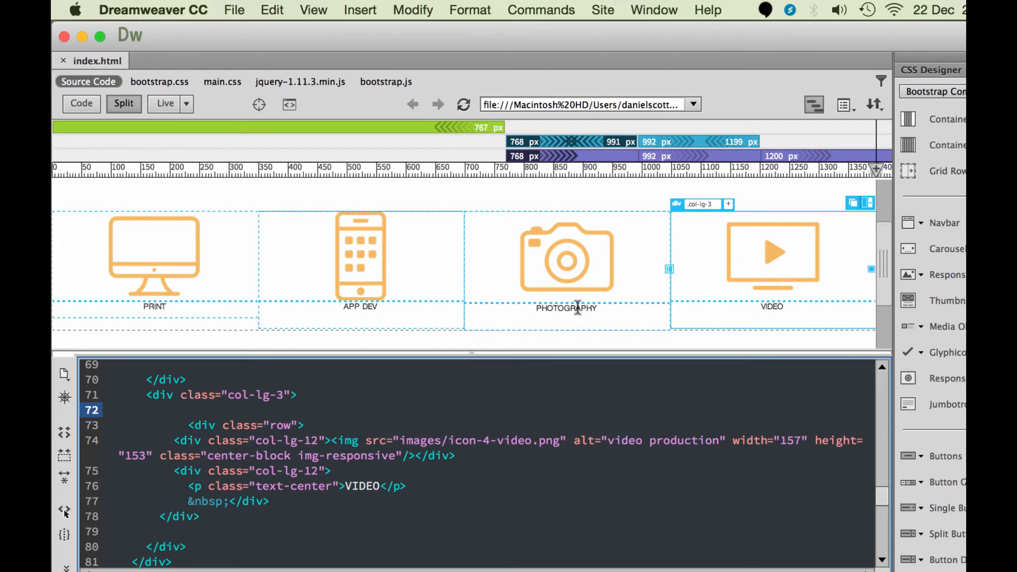
pyautogui.moveTo(180, 265)
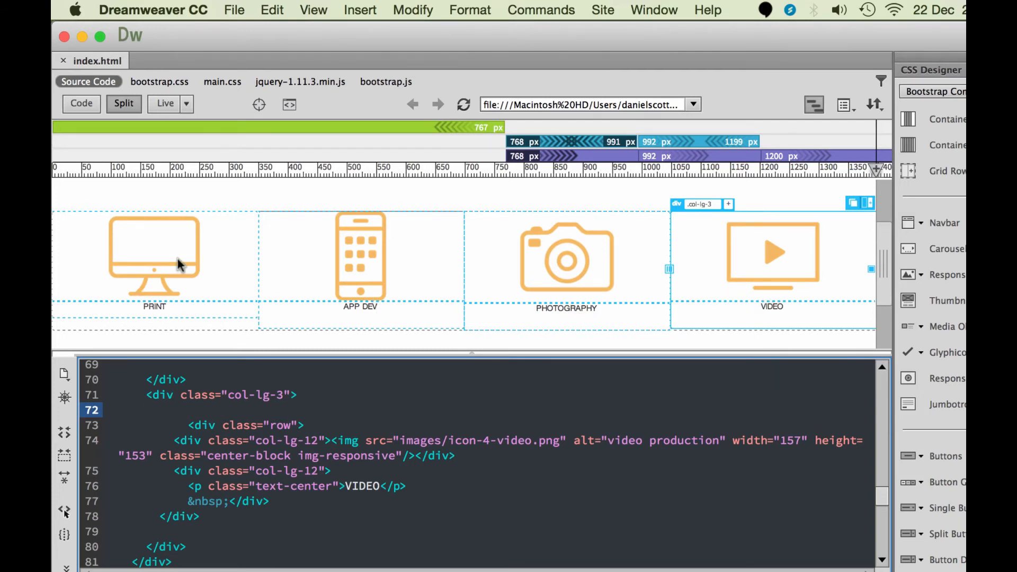
pyautogui.click(154, 256)
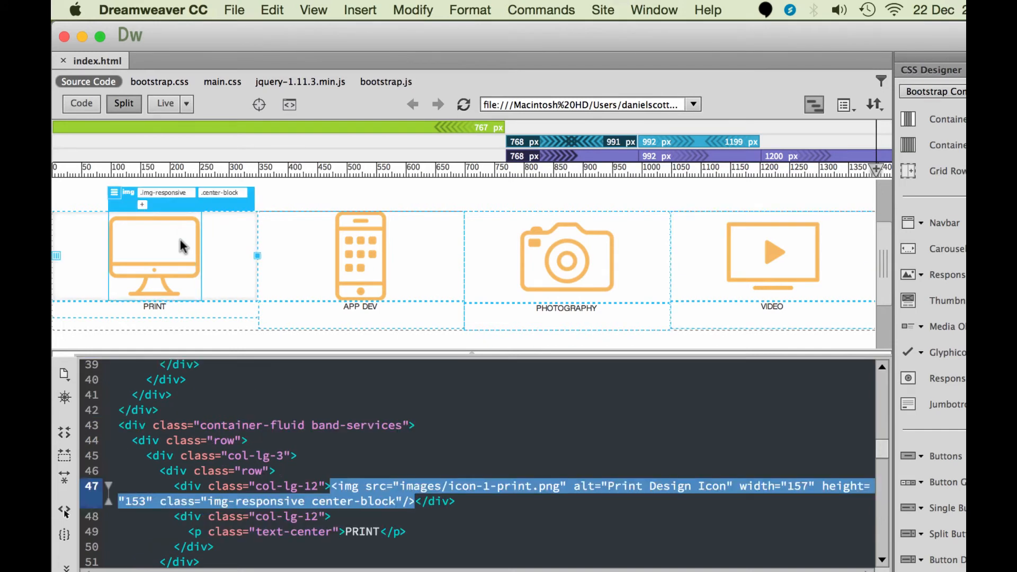
pyautogui.click(360, 257)
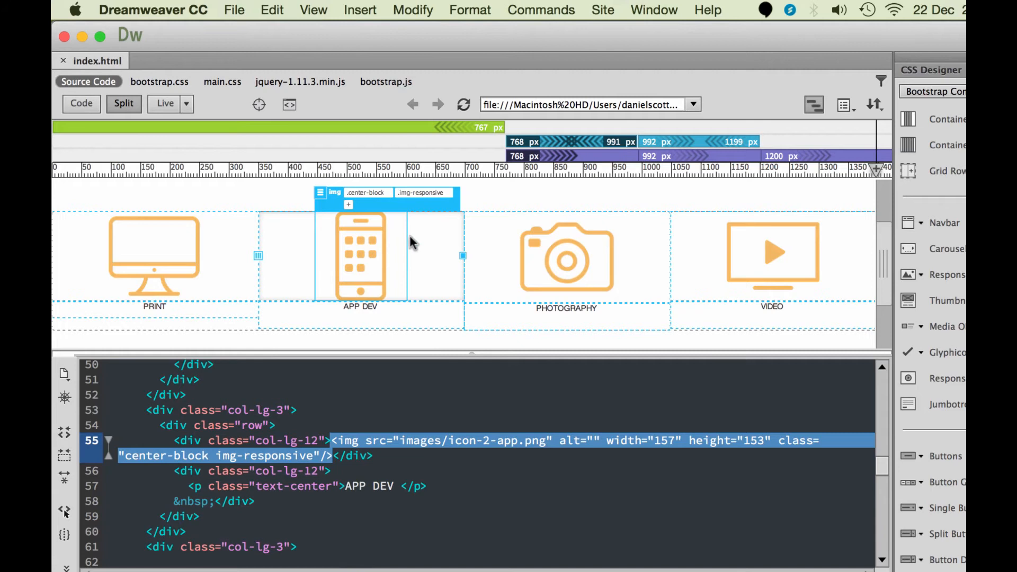
pyautogui.moveTo(398, 334)
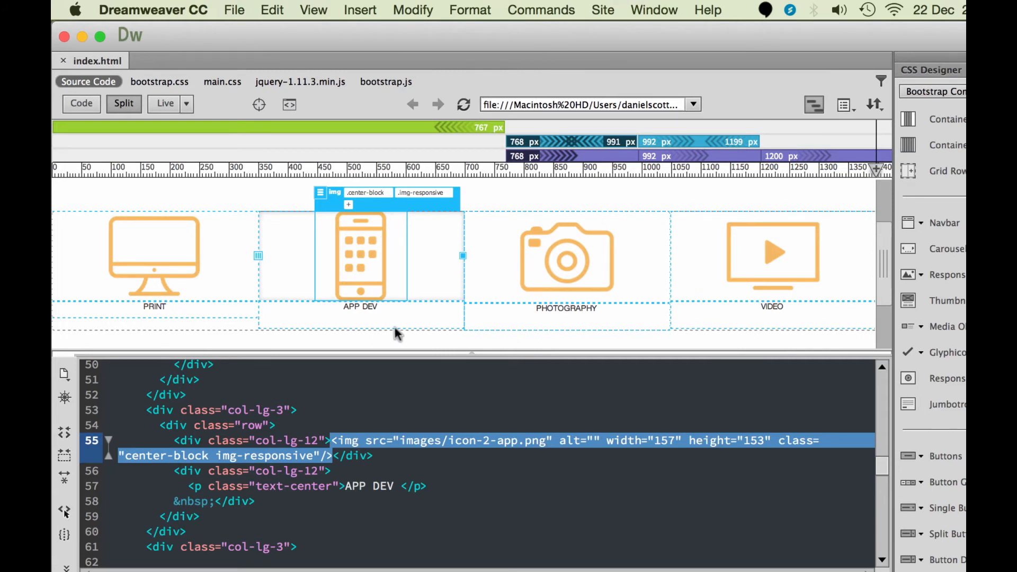
pyautogui.moveTo(368, 265)
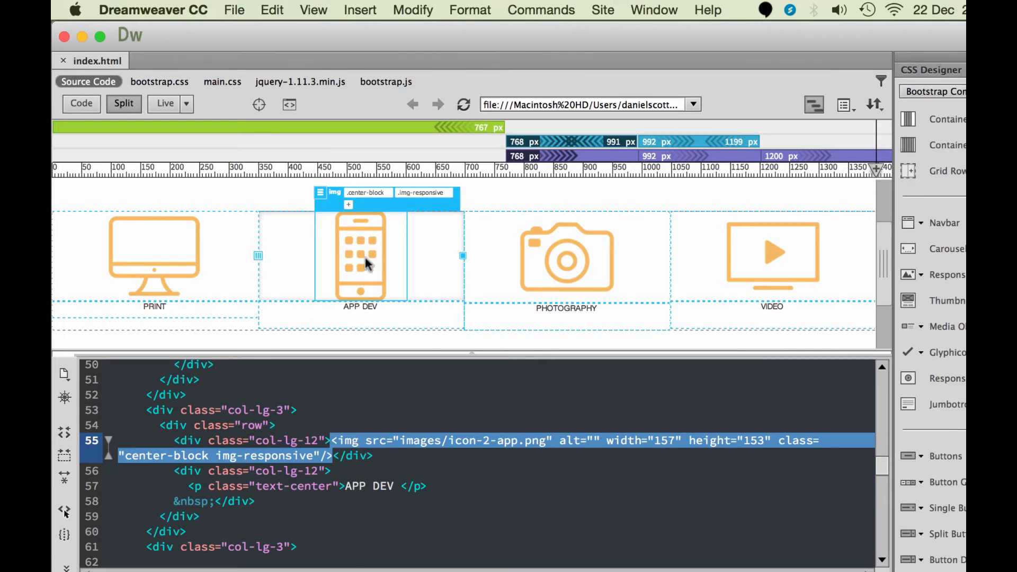
pyautogui.moveTo(309, 263)
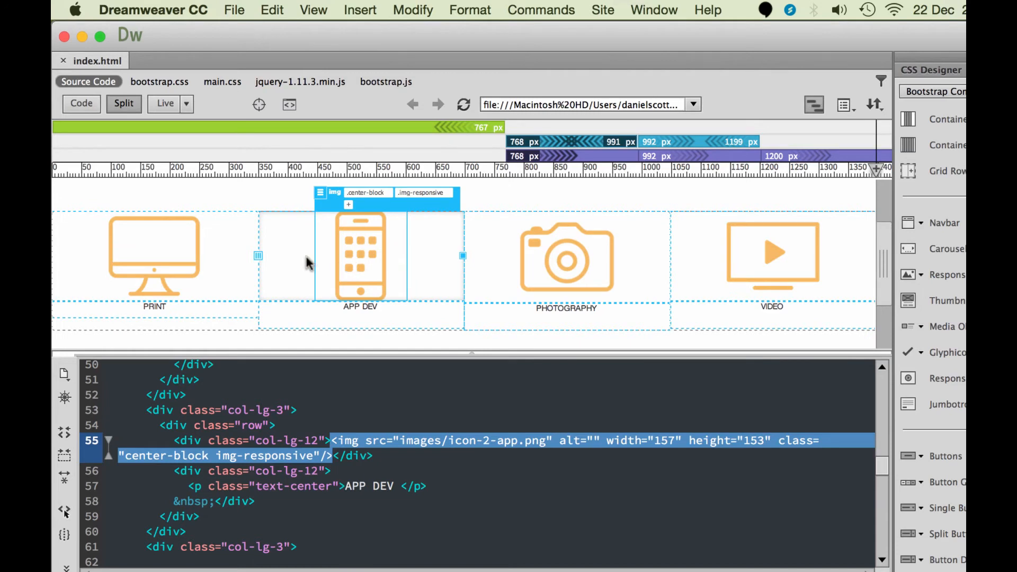
pyautogui.click(566, 257)
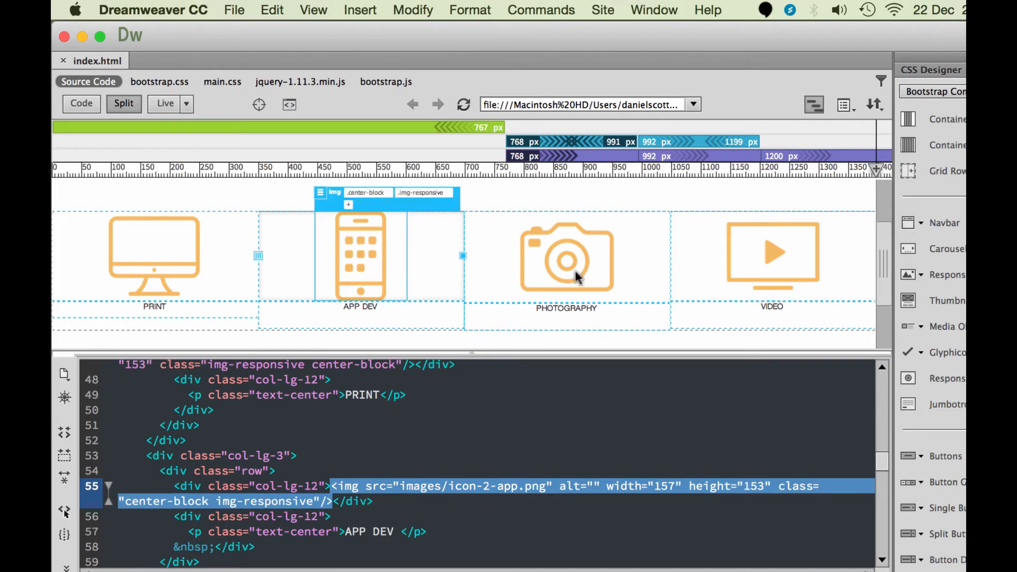
pyautogui.click(566, 256)
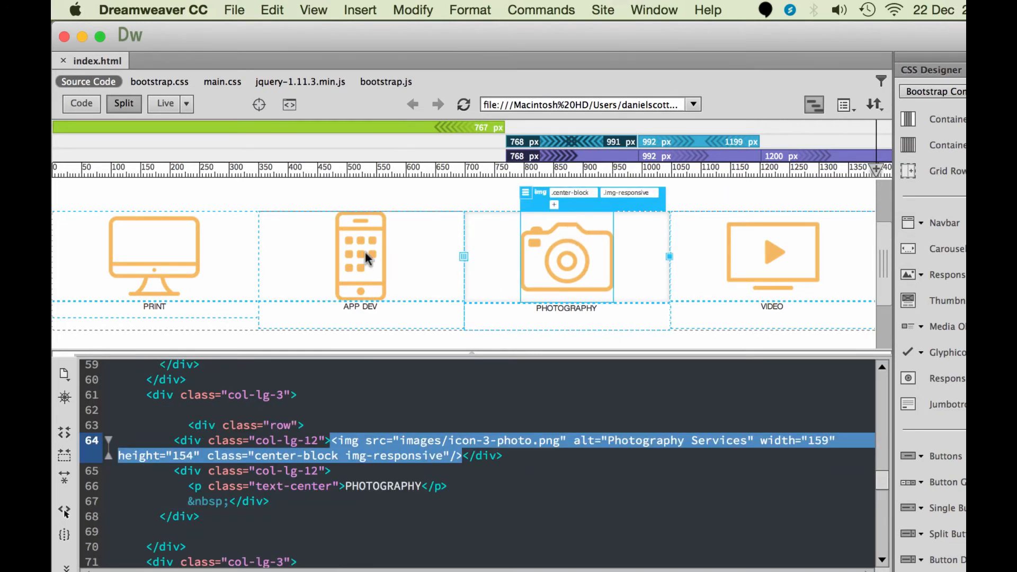
pyautogui.moveTo(776, 219)
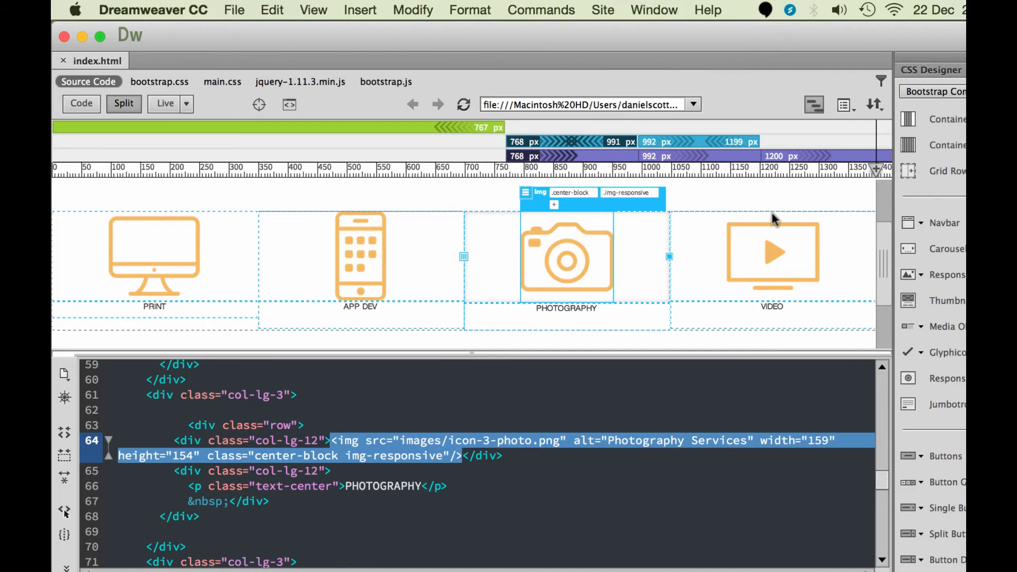
pyautogui.moveTo(771, 318)
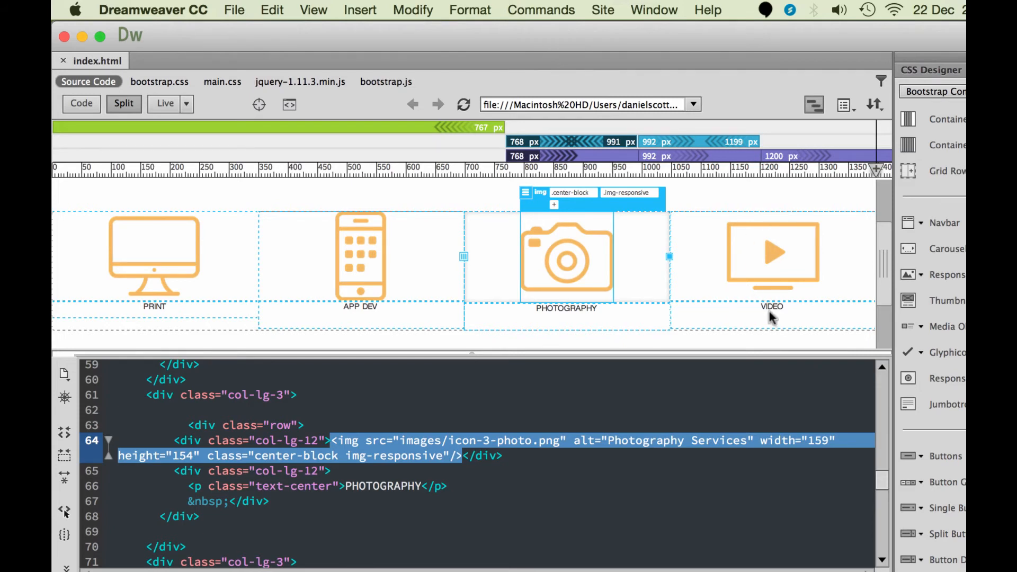
pyautogui.moveTo(773, 280)
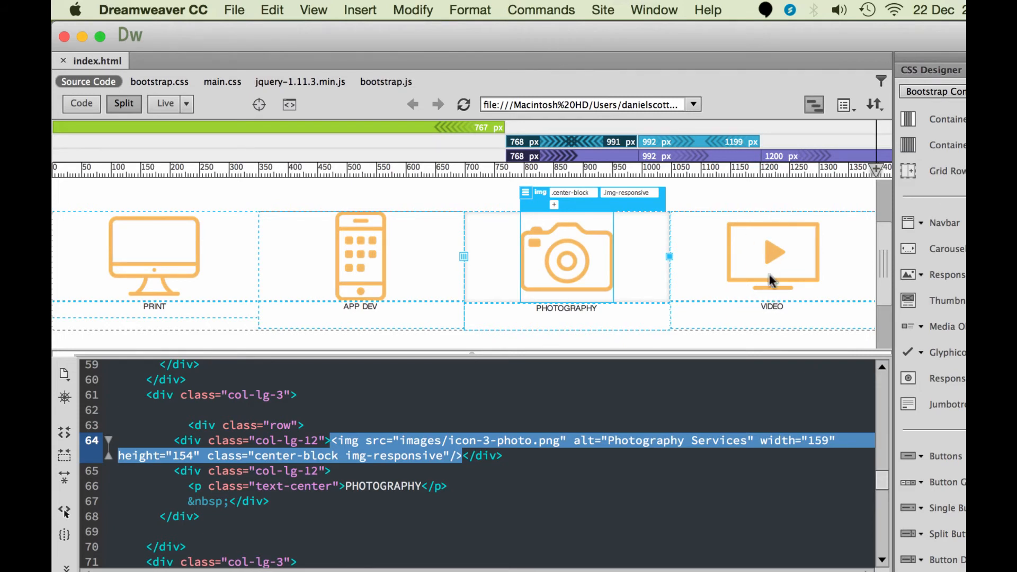
pyautogui.moveTo(759, 316)
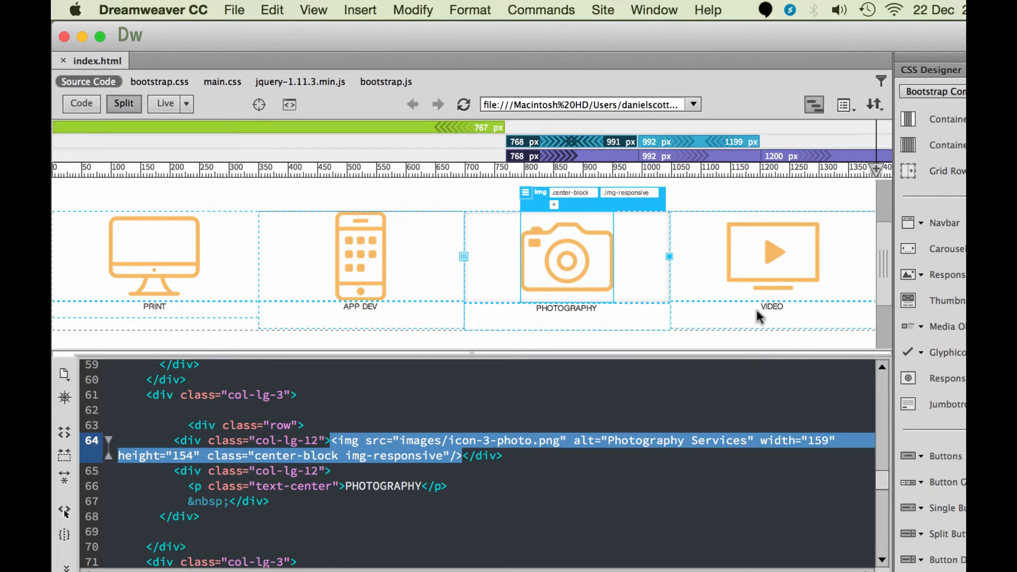
pyautogui.moveTo(525, 265)
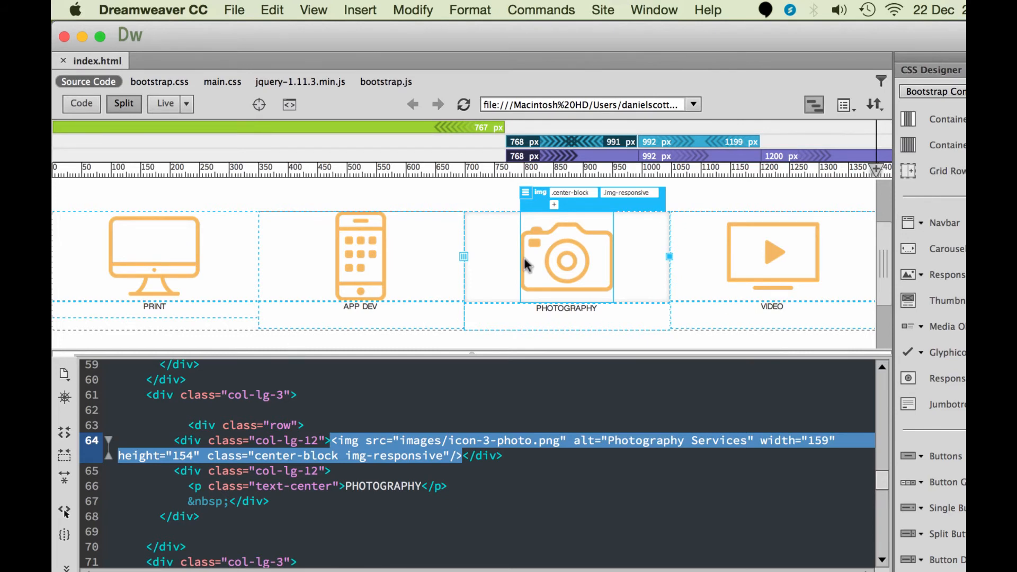
pyautogui.moveTo(344, 219)
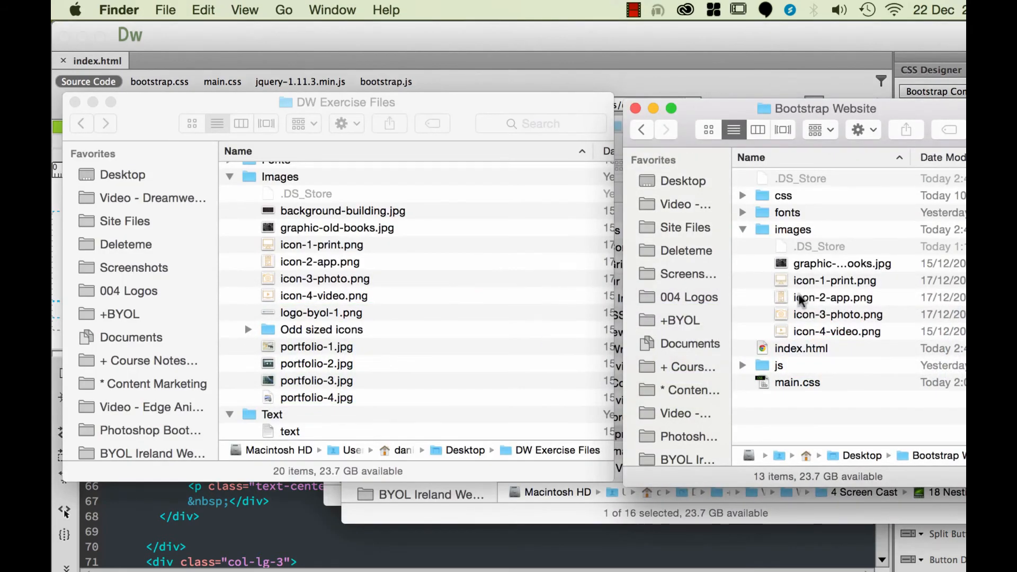
pyautogui.moveTo(486, 141)
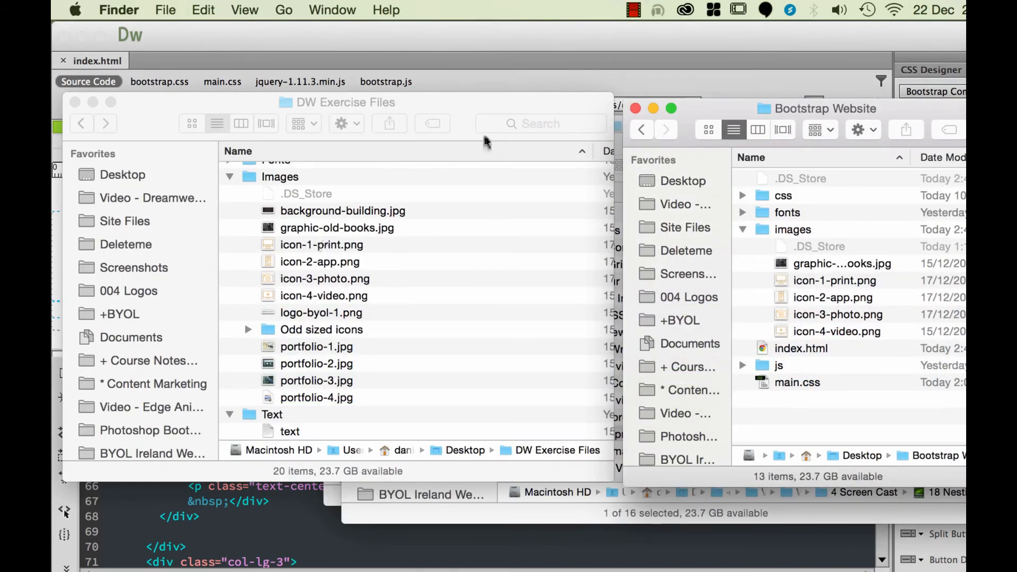
# - Move the four odd-sized icons into Bootstrap Website/images, replacing icon-1-print.png and icon-3-photo.png conflicts
pyautogui.click(321, 330)
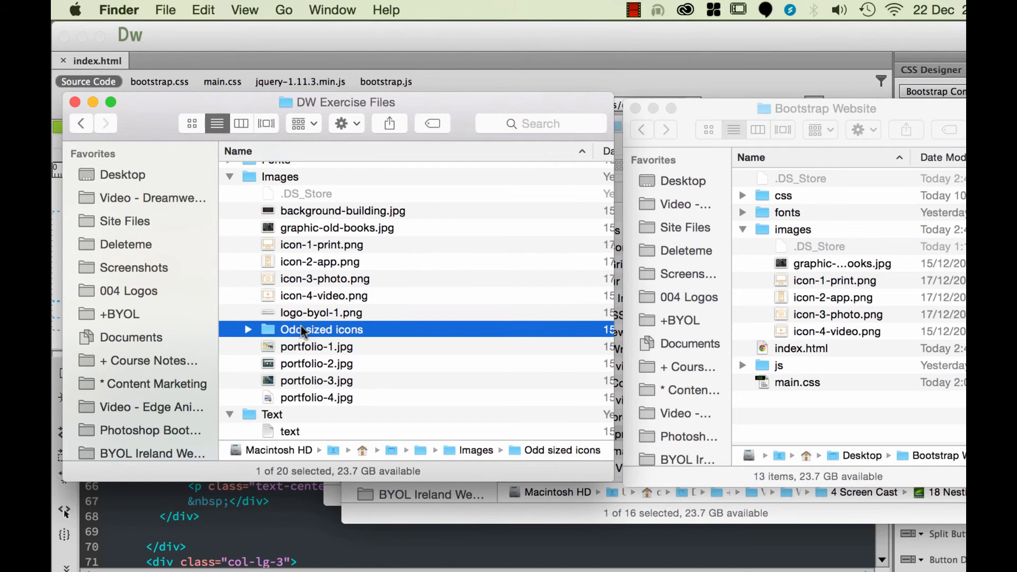
pyautogui.click(247, 329)
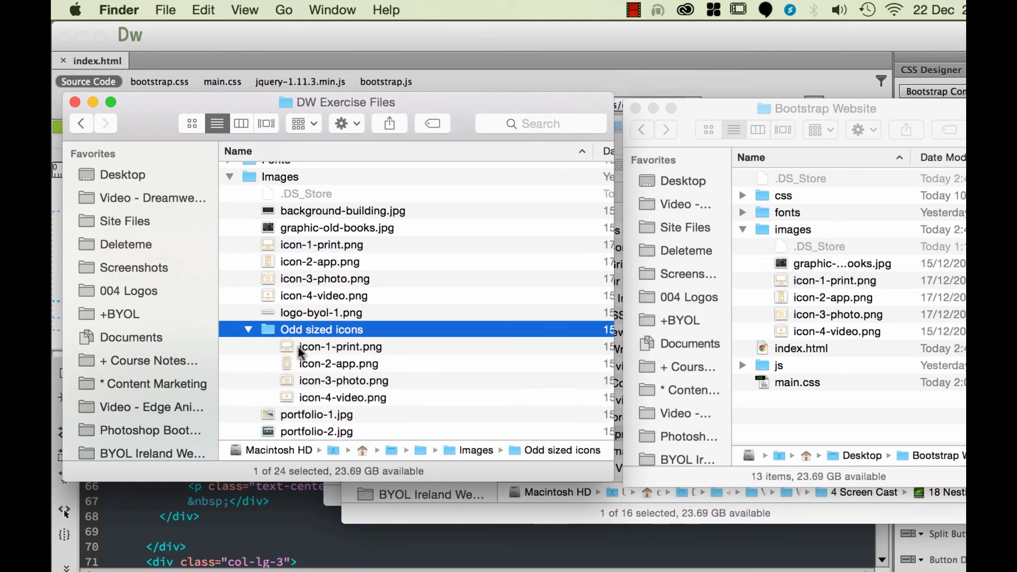
pyautogui.click(342, 397)
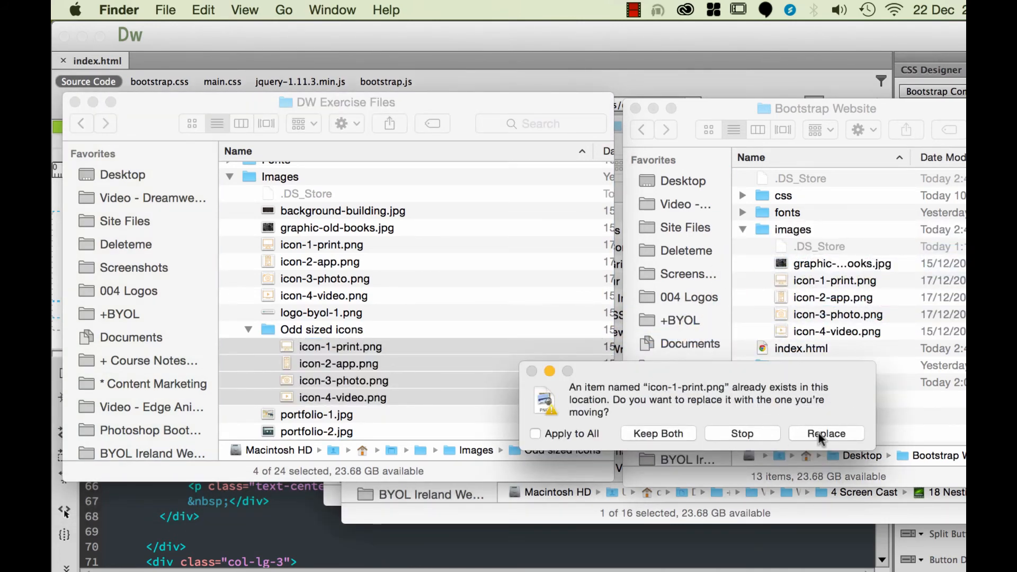
pyautogui.click(826, 433)
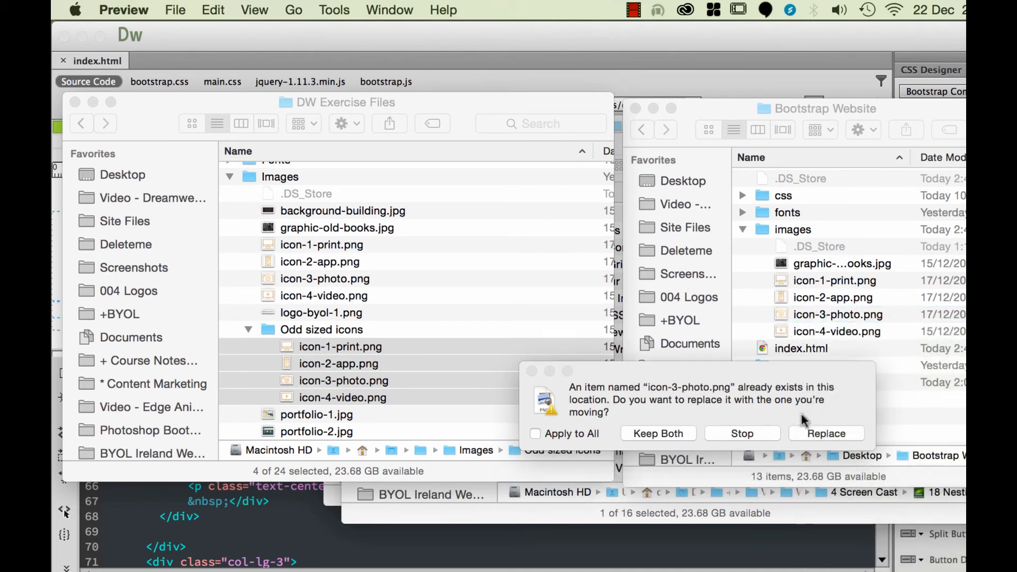
pyautogui.click(826, 433)
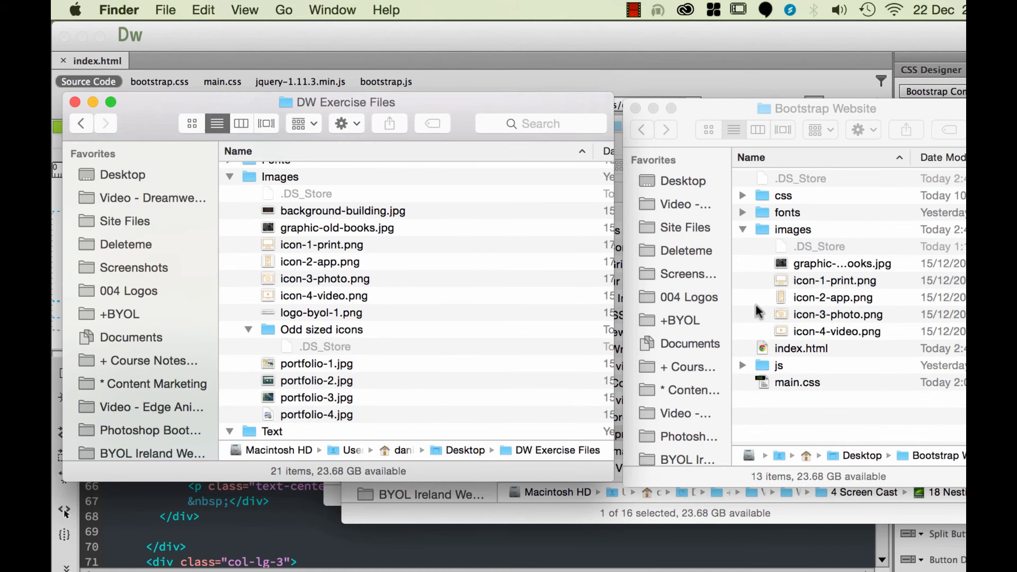
pyautogui.moveTo(496, 333)
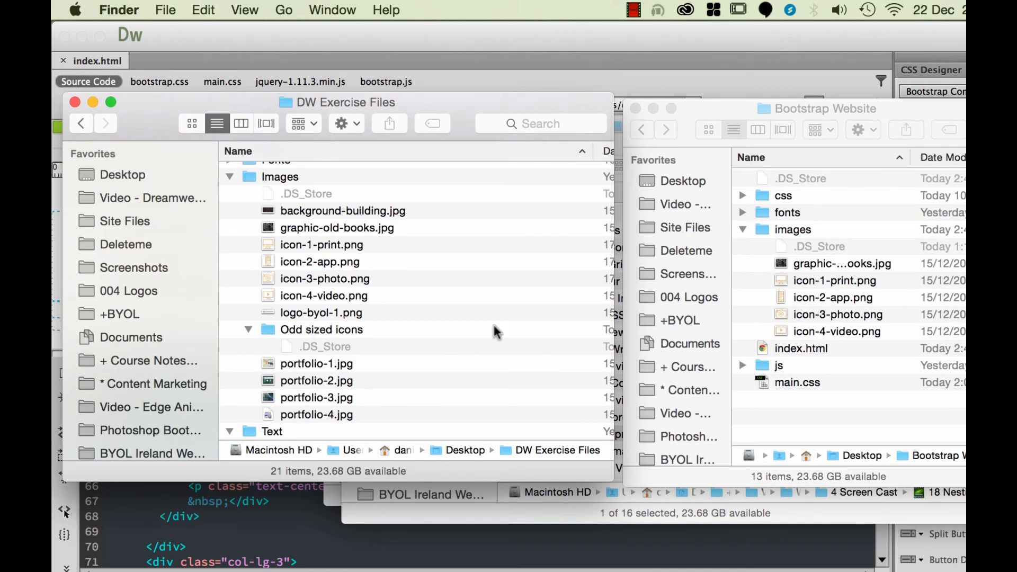
pyautogui.press('cmd+tab')
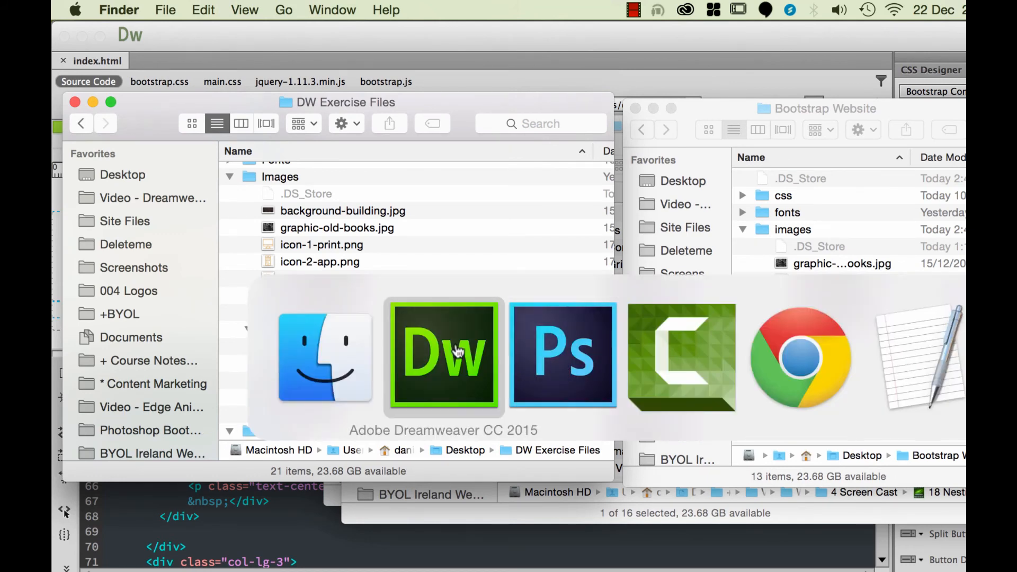
# - Return to Dreamweaver and refresh the design view to show the uneven odd-sized icons
pyautogui.click(443, 356)
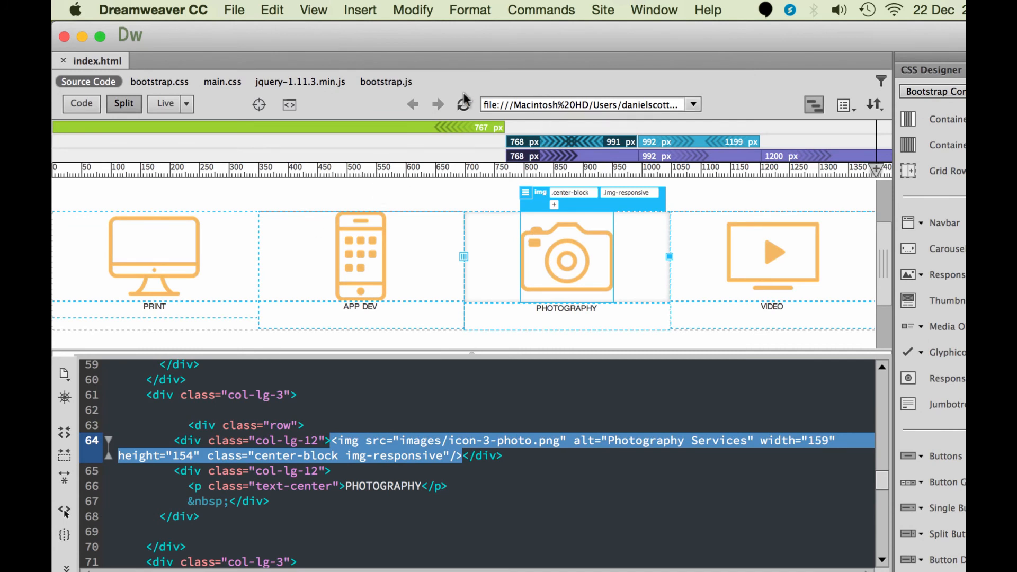
pyautogui.moveTo(463, 105)
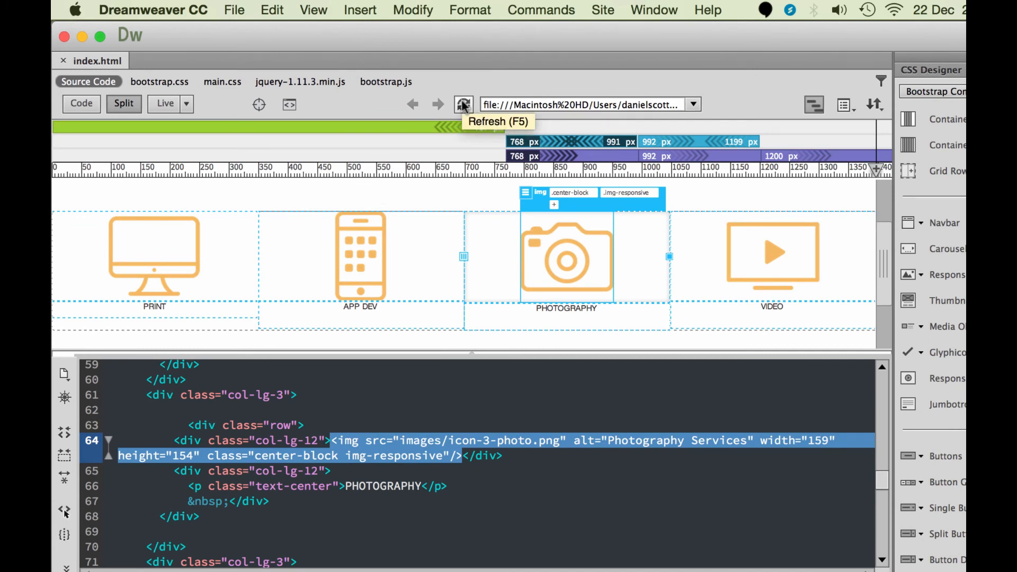
pyautogui.click(463, 104)
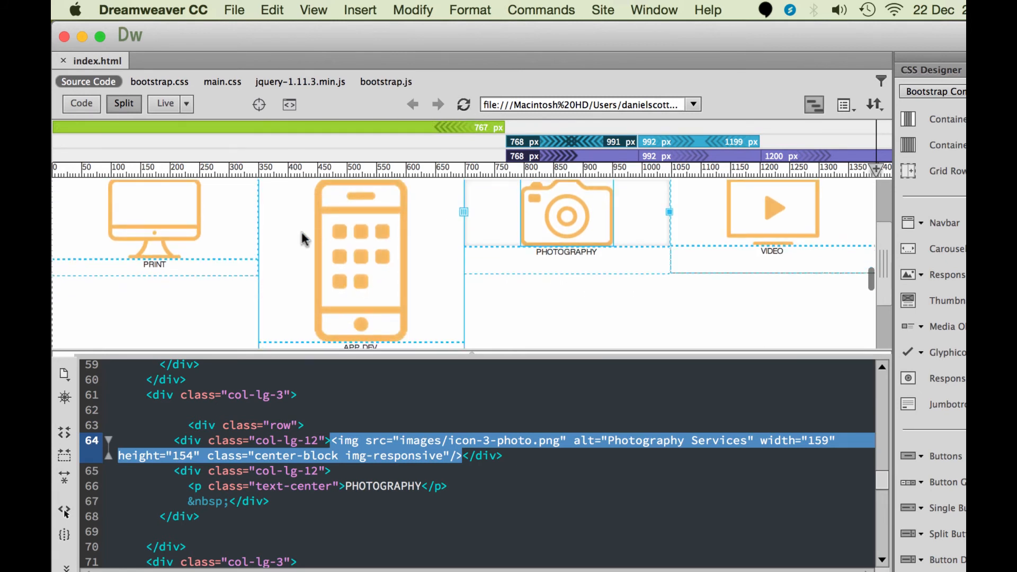
pyautogui.moveTo(407, 258)
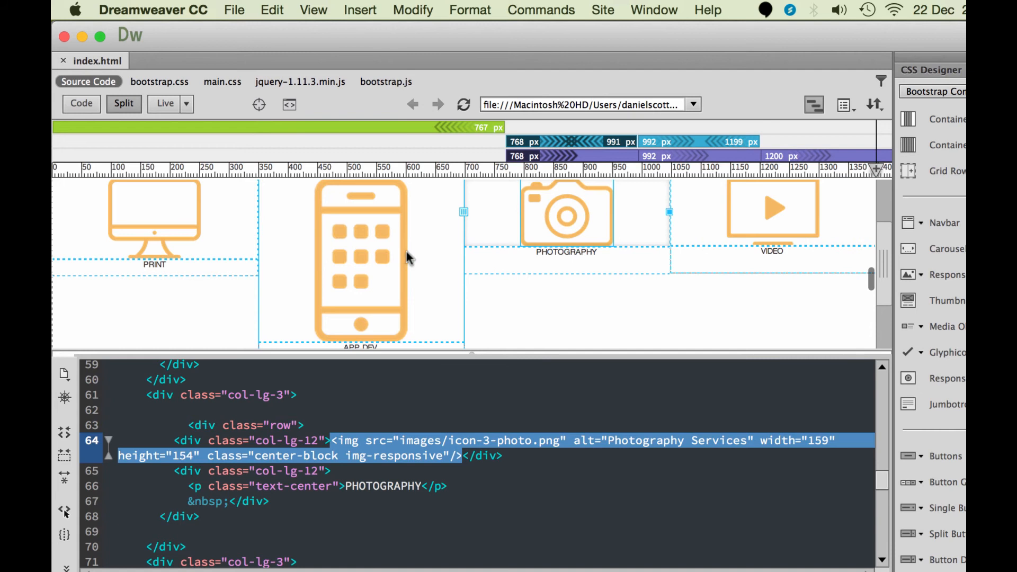
pyautogui.moveTo(188, 252)
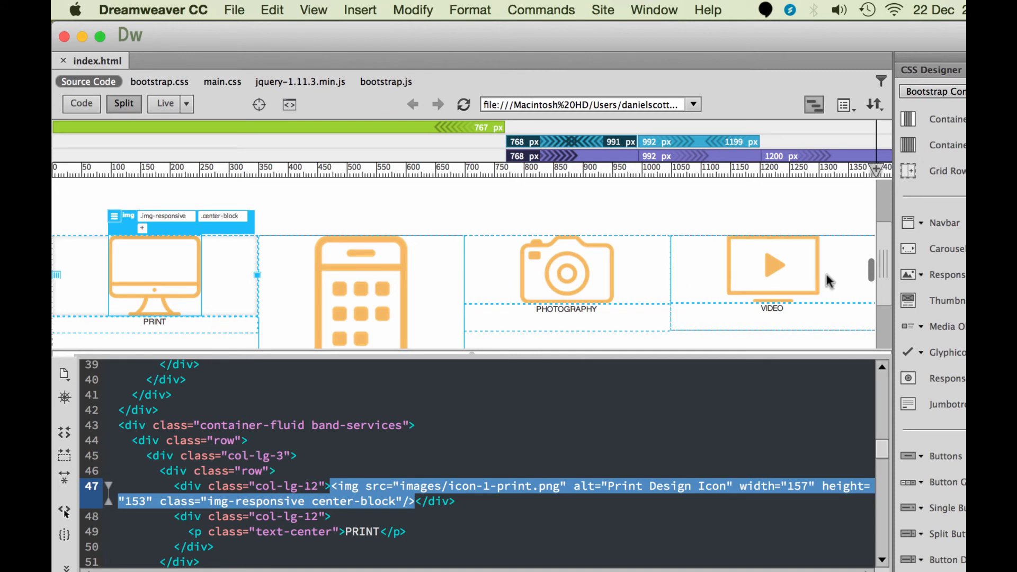
pyautogui.moveTo(500, 360)
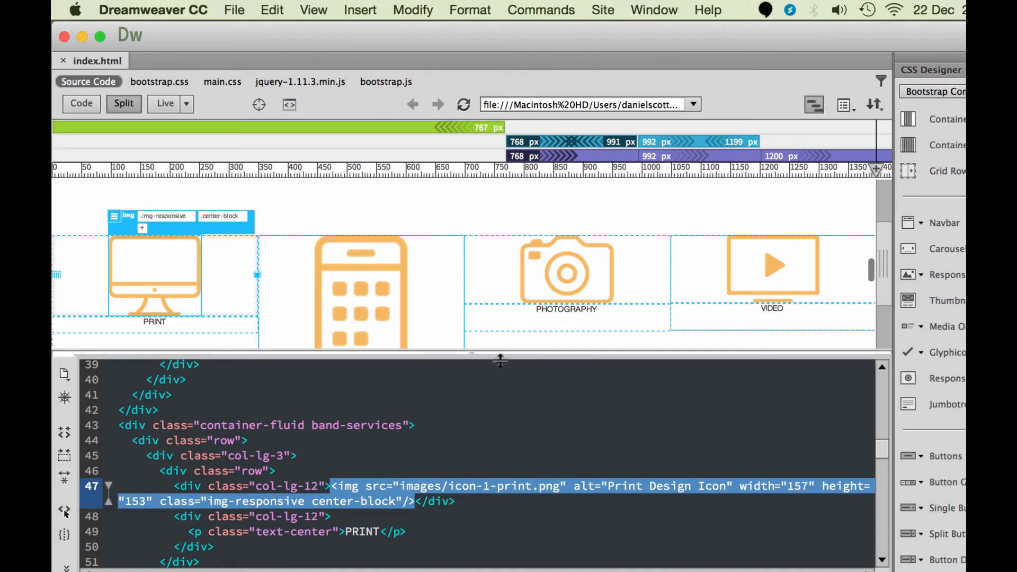